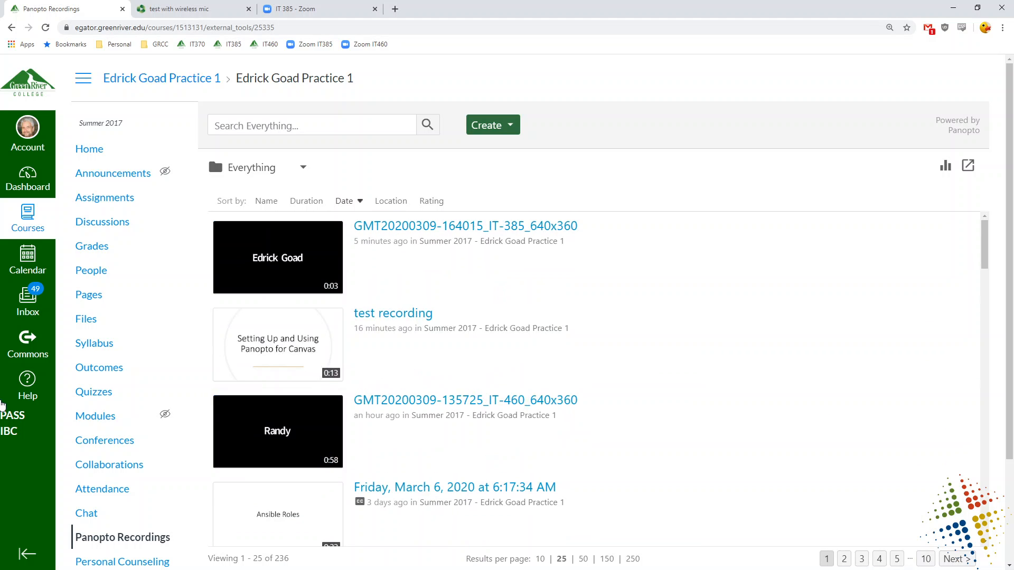
# Filter Panopto Recordings to the course folder and scroll to the 'test with wireless mic' recording.
pyautogui.click(123, 536)
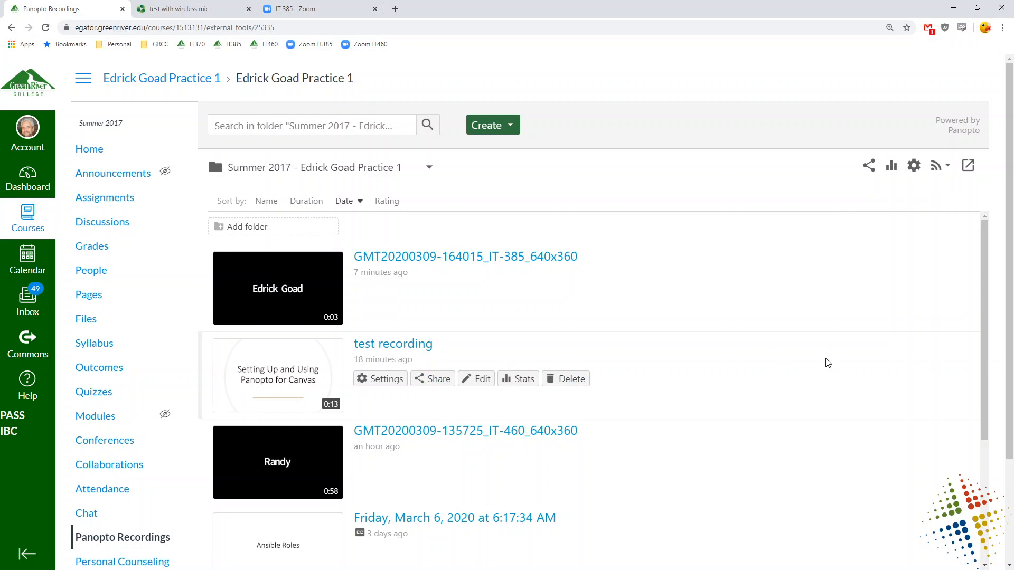
pyautogui.scroll(-3)
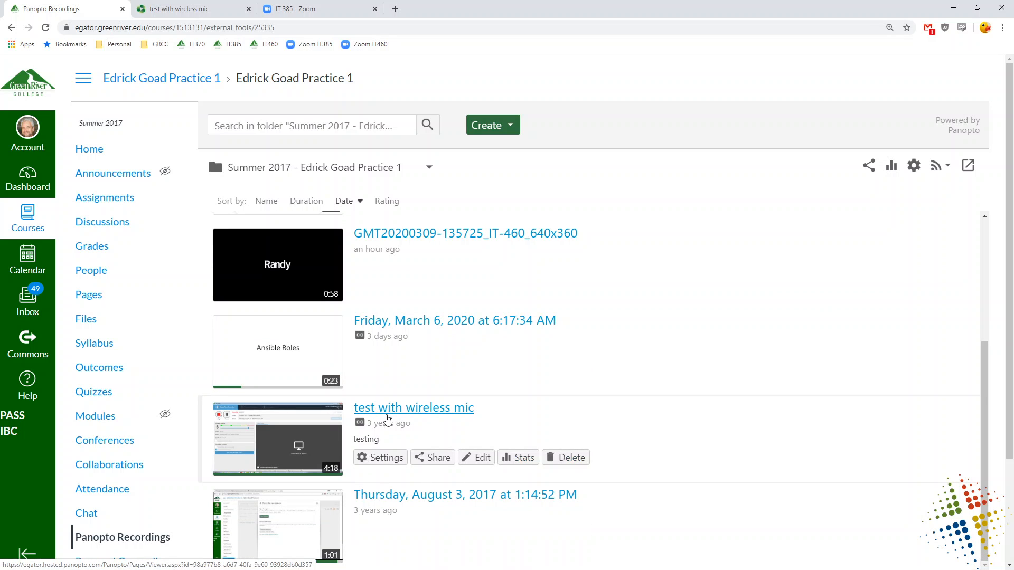
pyautogui.moveTo(322, 460)
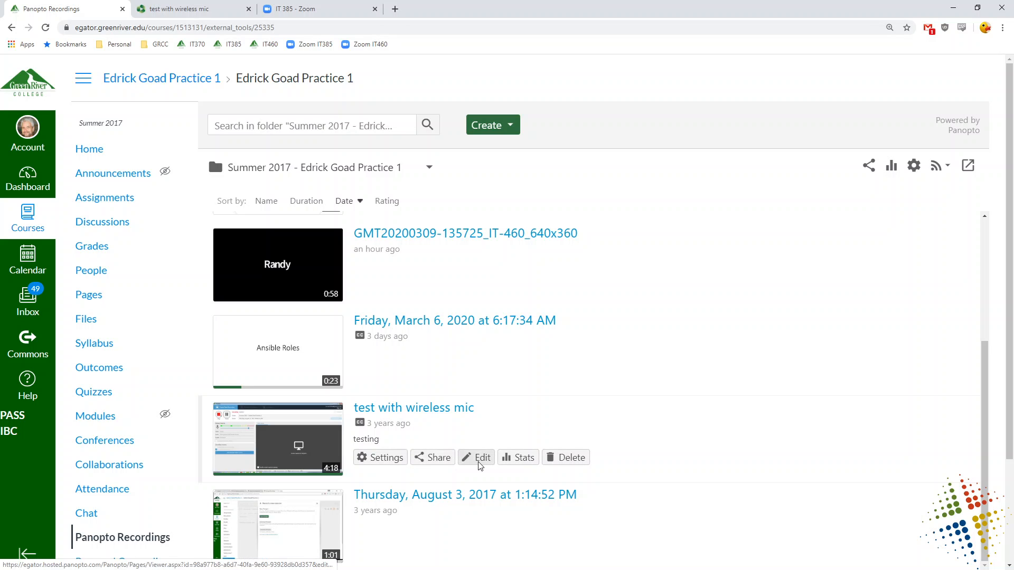
# Bring the 'test with wireless mic' recording into the editor and show its empty Quizzes section.
pyautogui.click(482, 457)
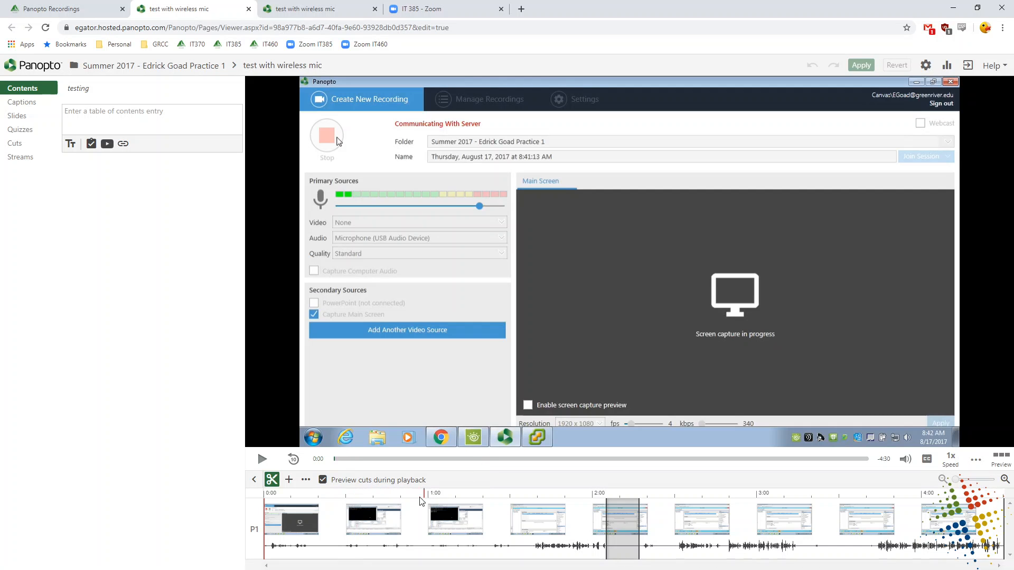
pyautogui.moveTo(813, 514)
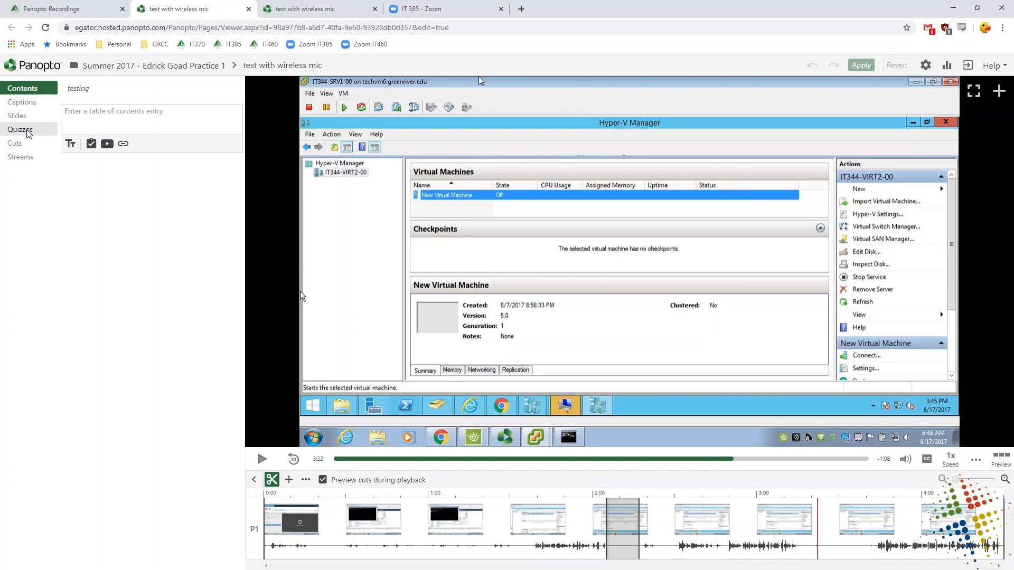
pyautogui.click(19, 129)
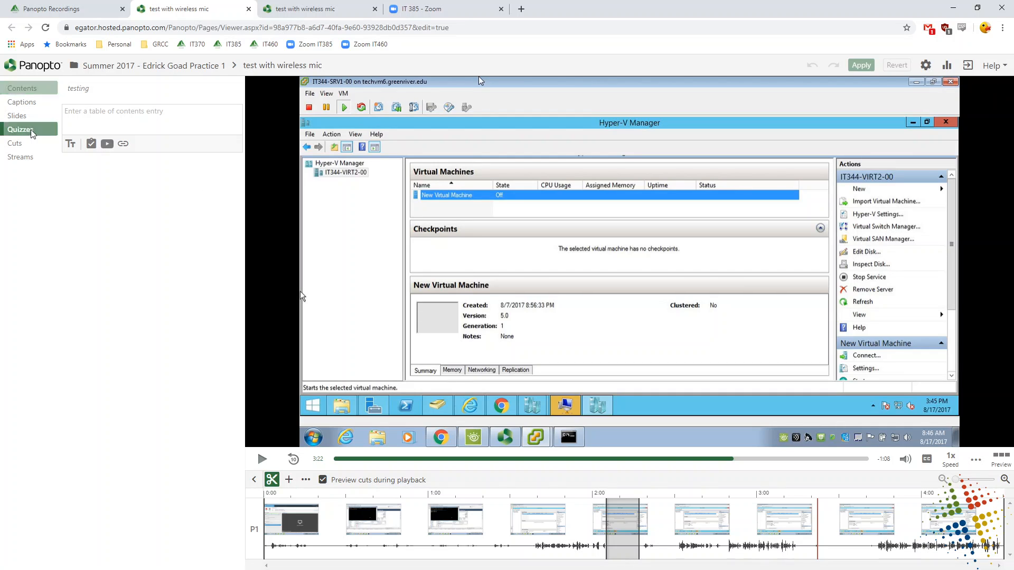
pyautogui.click(20, 129)
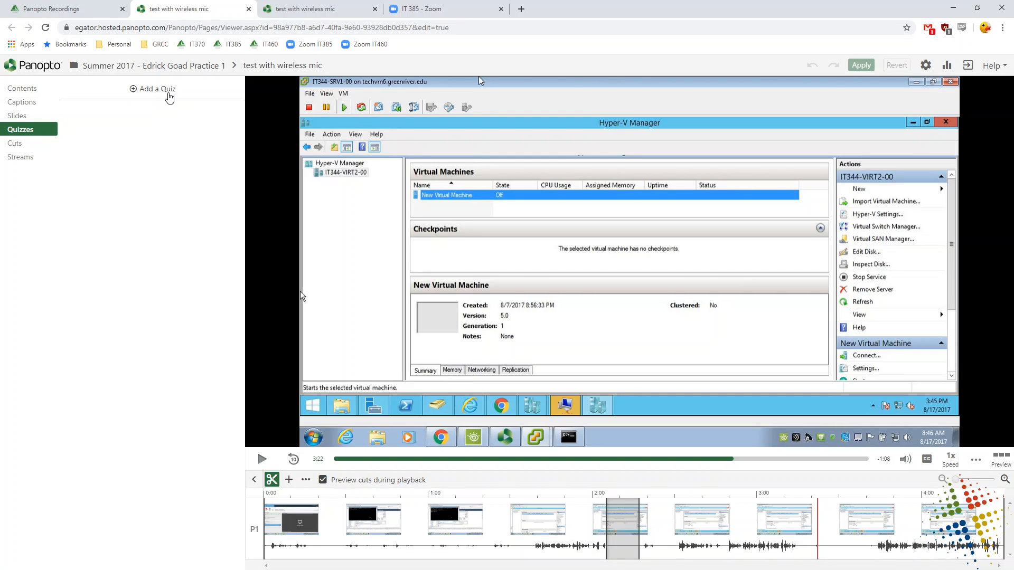
# Start a quiz titled 'Rentention quiz' at 3:22 with the question 'Is a taco a type of sandwich?'.
pyautogui.click(158, 88)
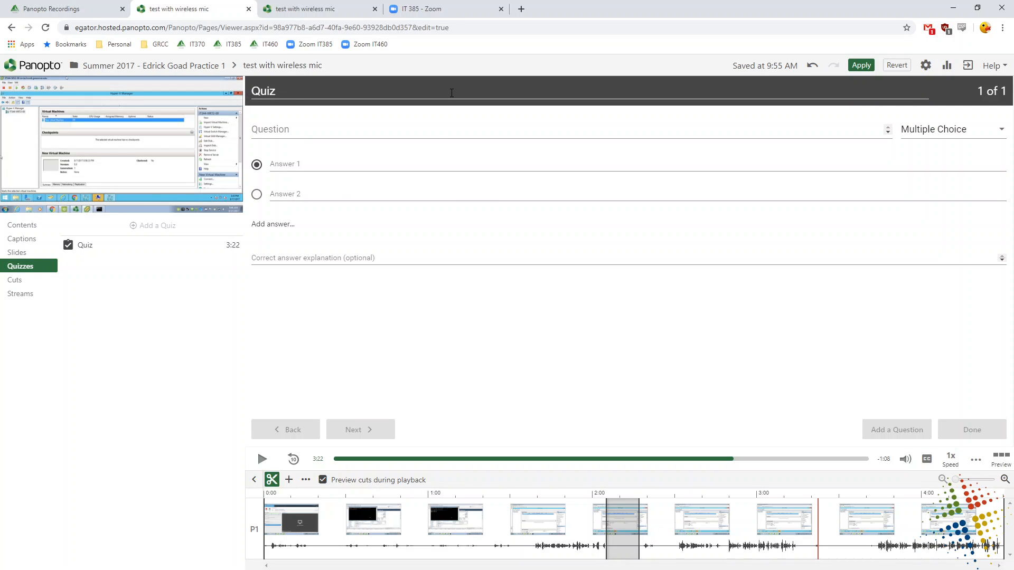
pyautogui.write('Rentention')
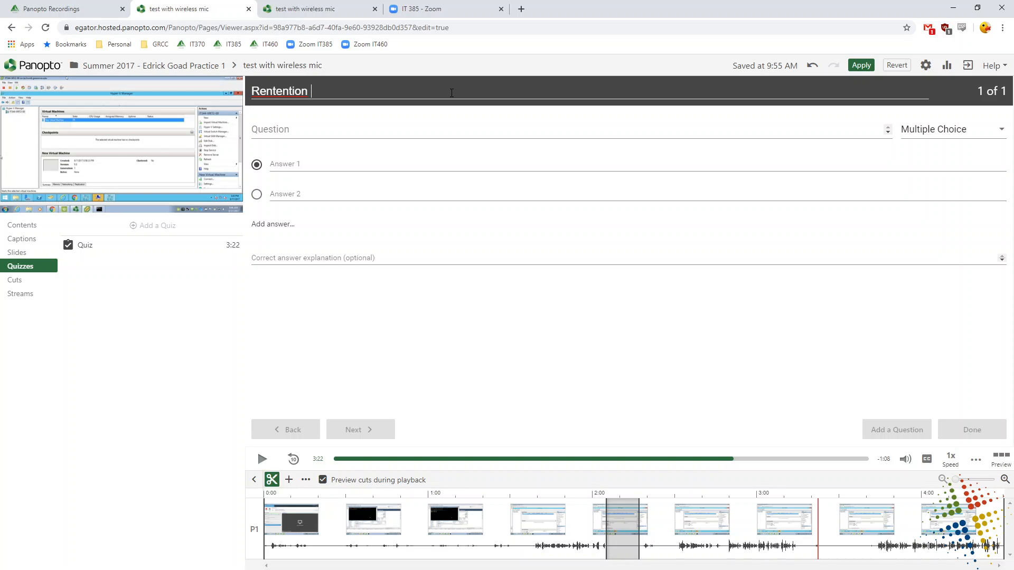
pyautogui.write('quiz')
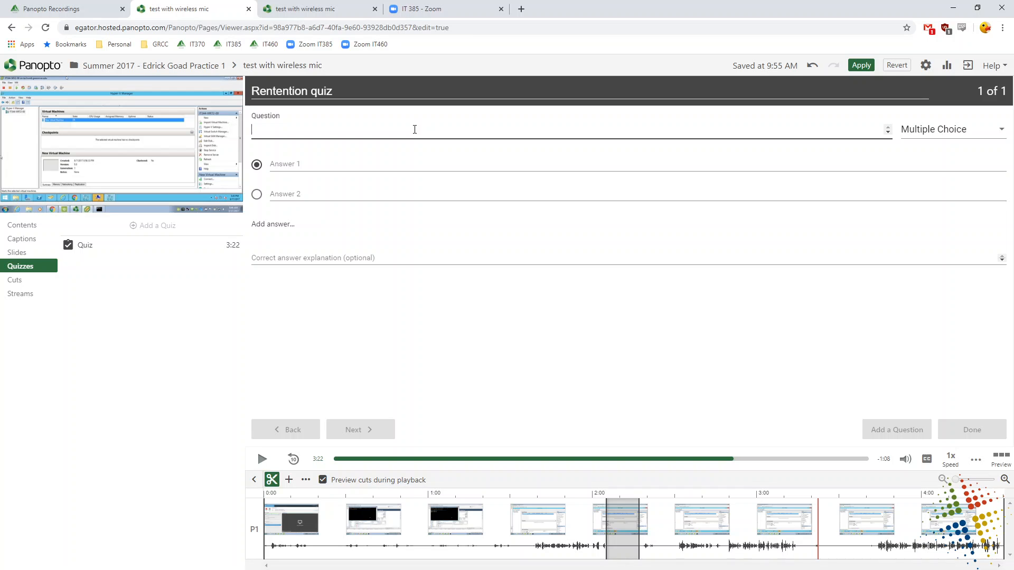
pyautogui.write('Is a')
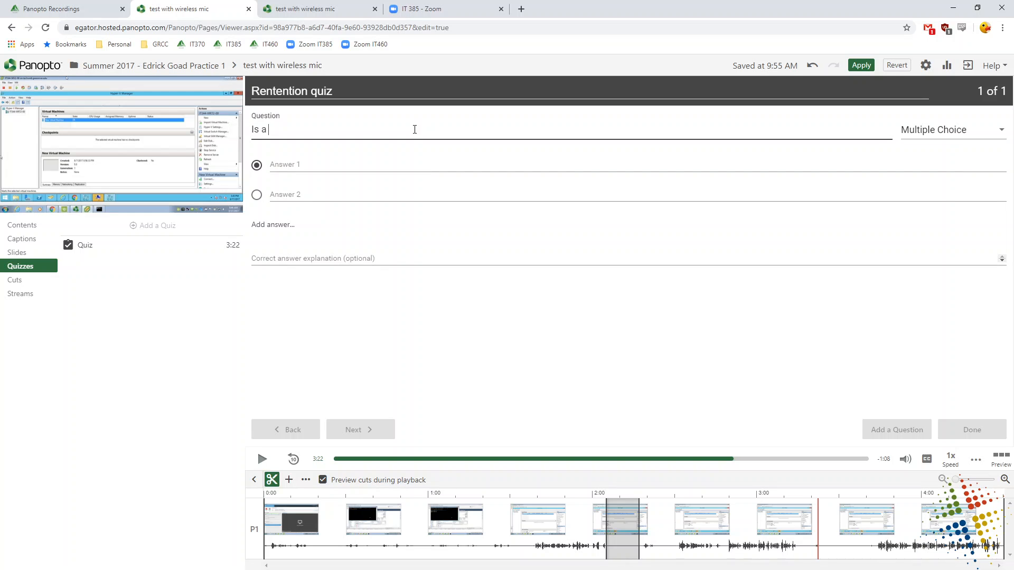
pyautogui.write('taco a t')
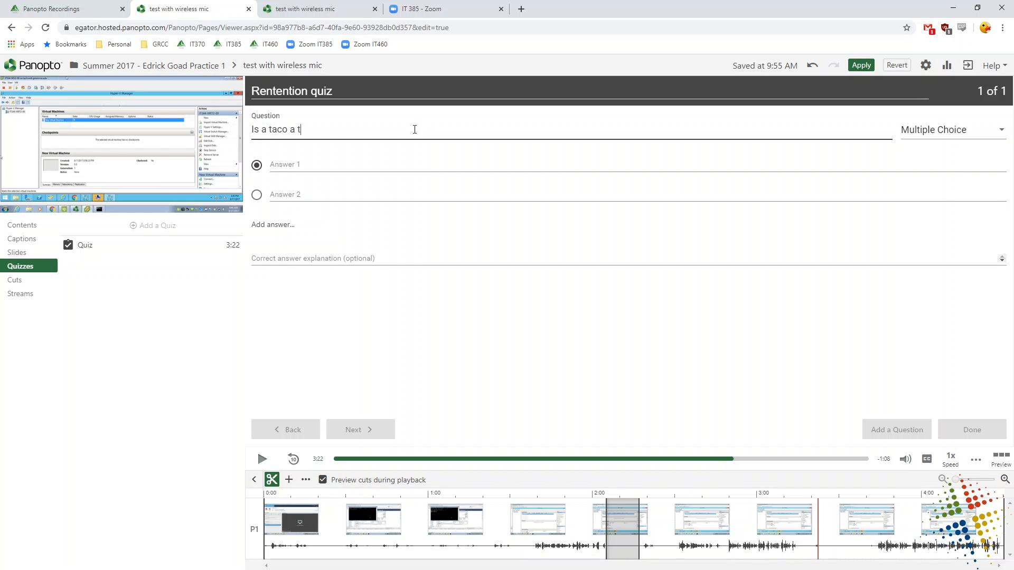
pyautogui.write('ype of sandw')
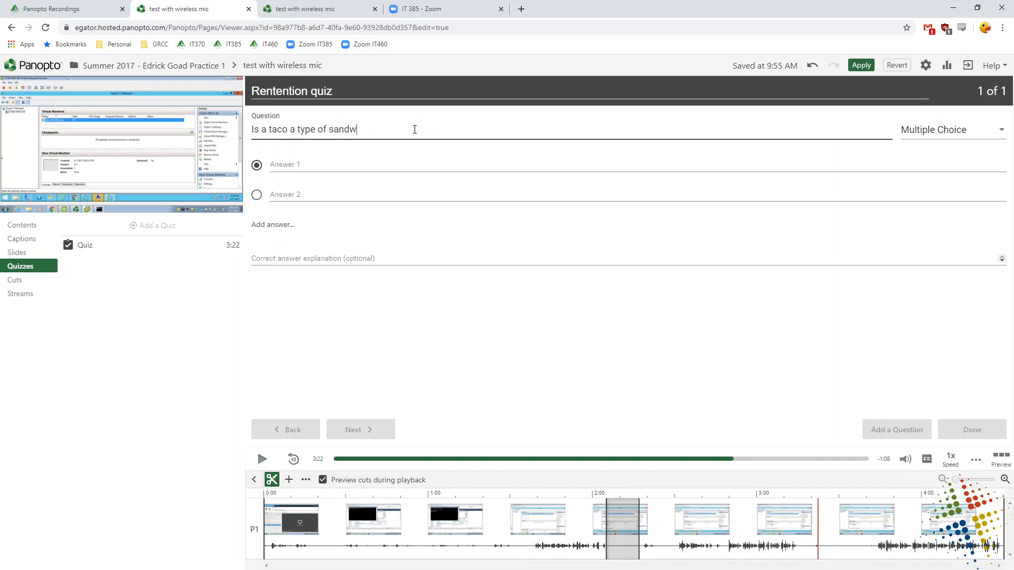
pyautogui.write('ich?')
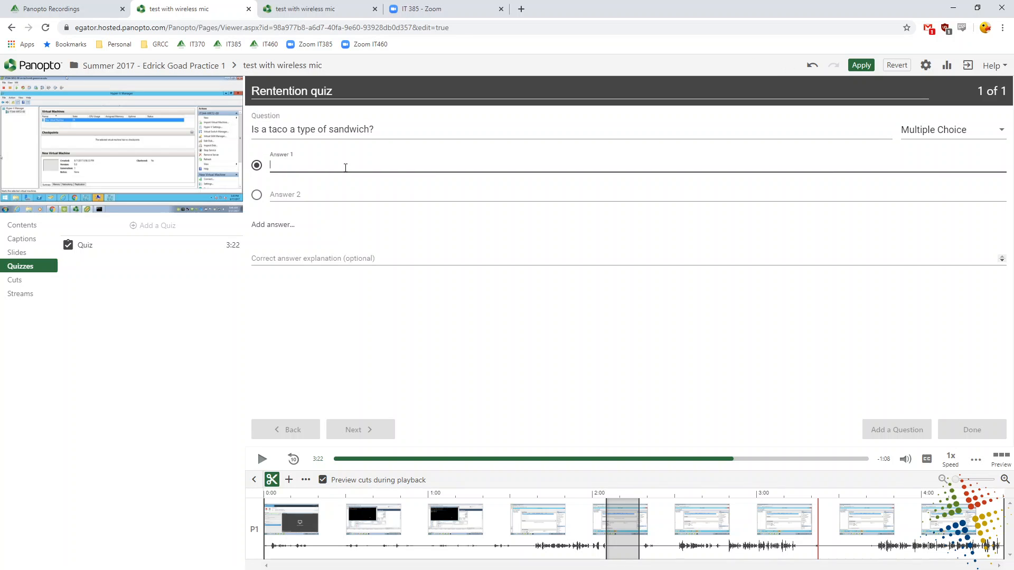
# Give the question the answers Yes and No, commit it, and leave the question type unchanged.
pyautogui.write('Yes')
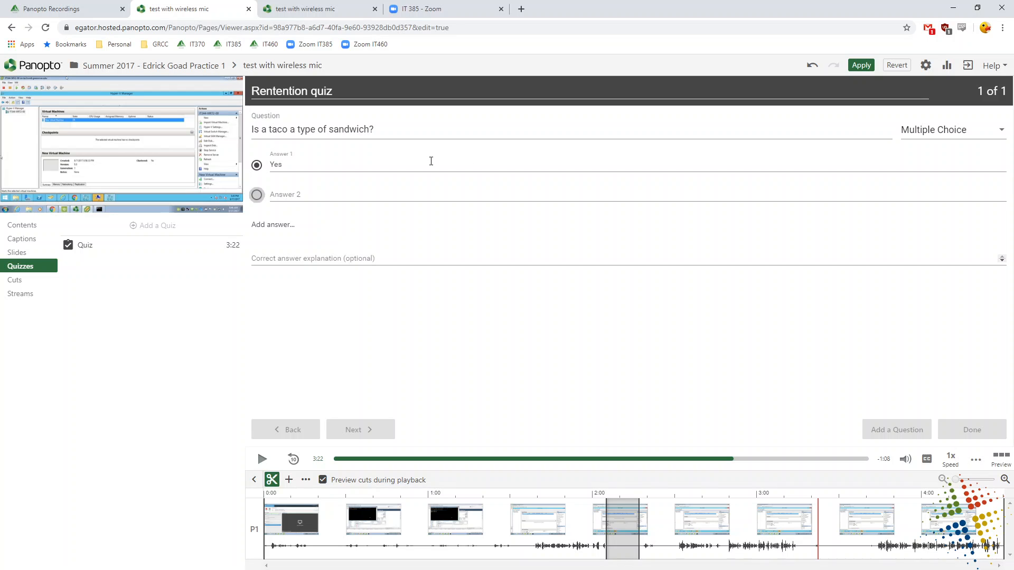
pyautogui.write('No')
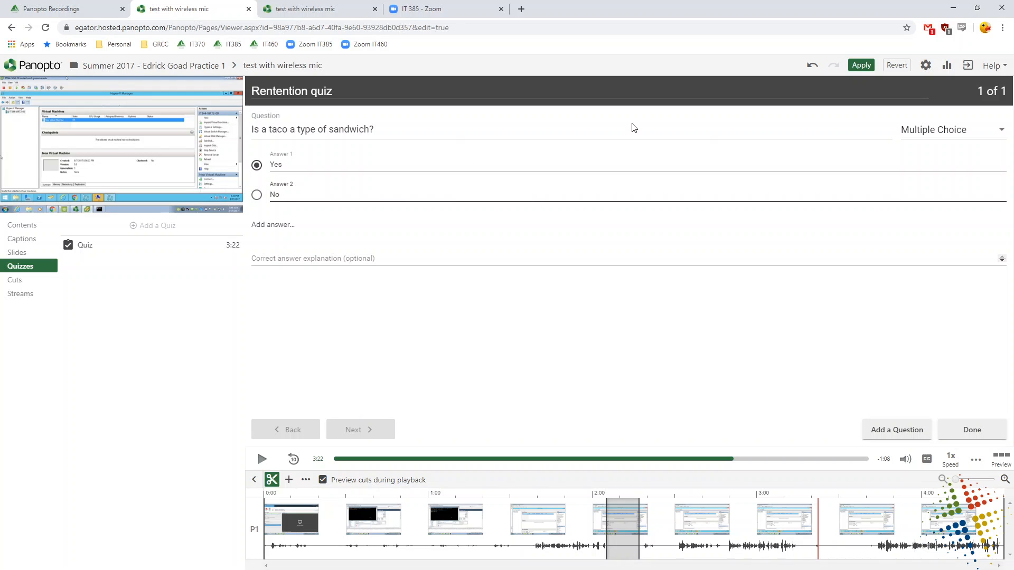
pyautogui.click(859, 65)
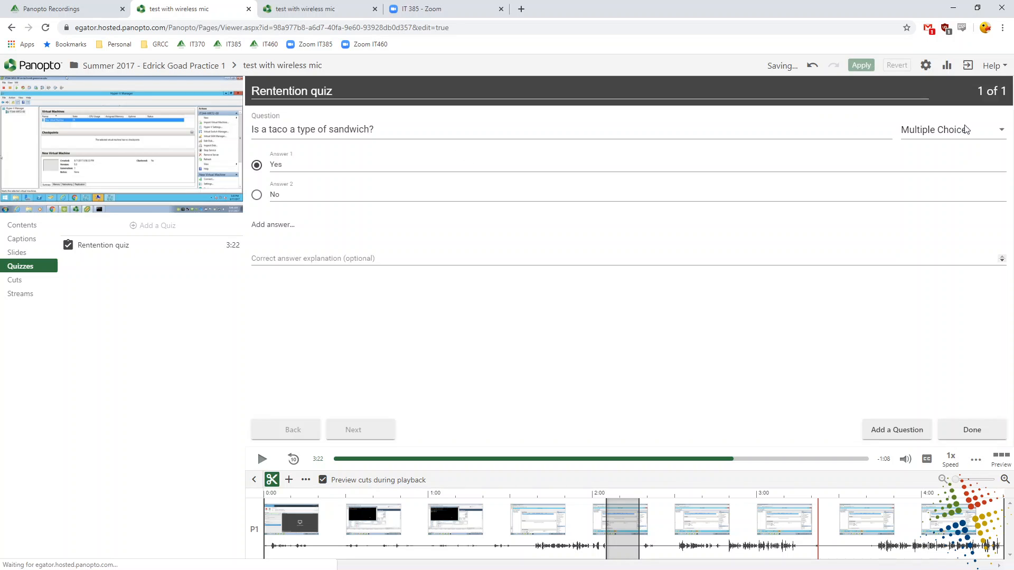
pyautogui.click(950, 128)
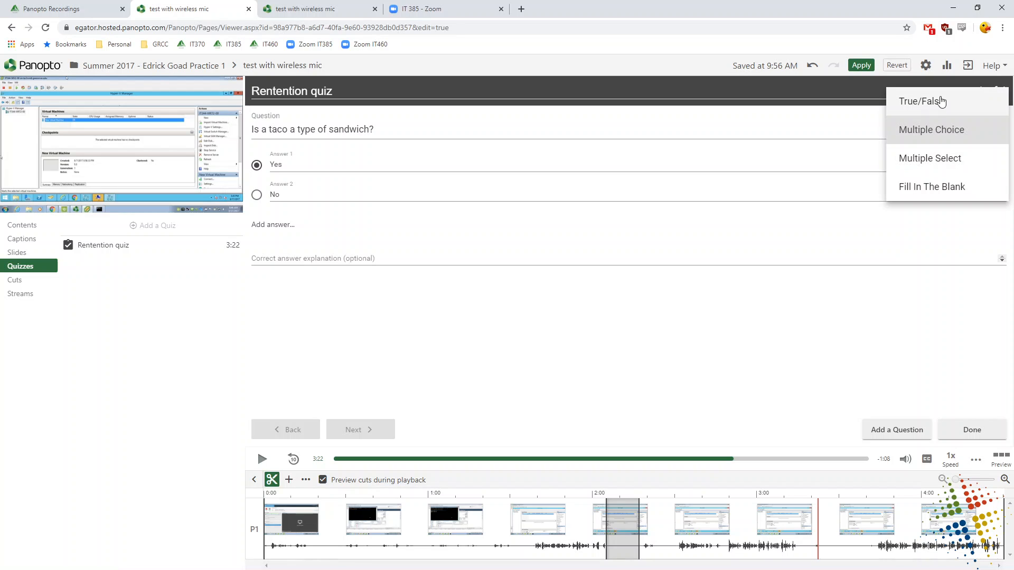
pyautogui.moveTo(937, 192)
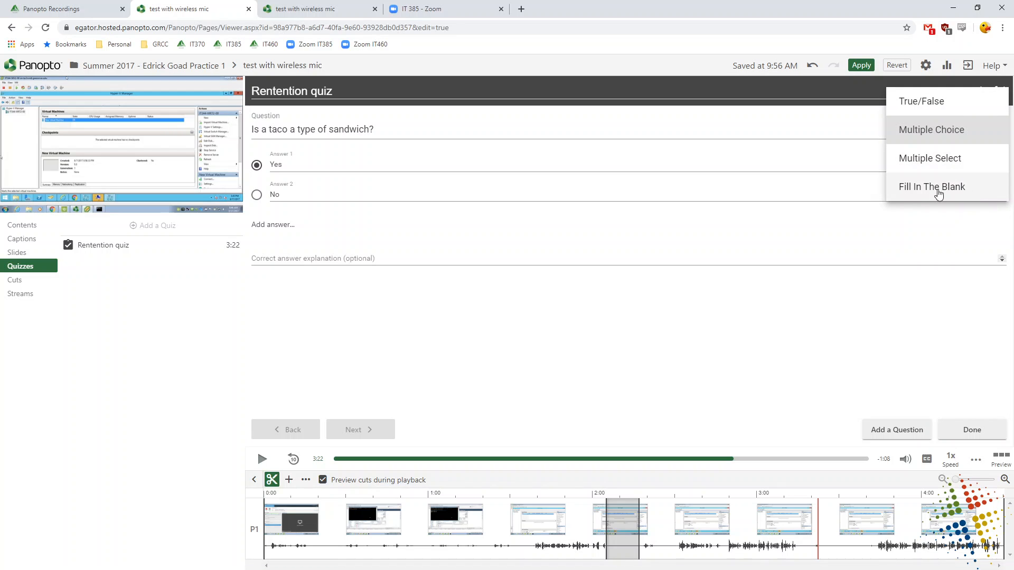
pyautogui.moveTo(560, 422)
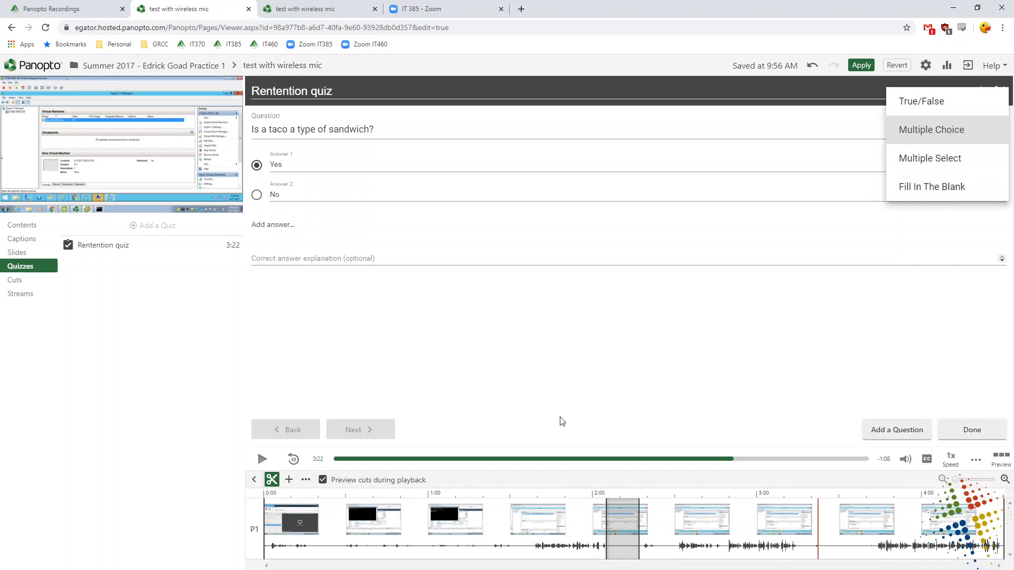
pyautogui.click(932, 129)
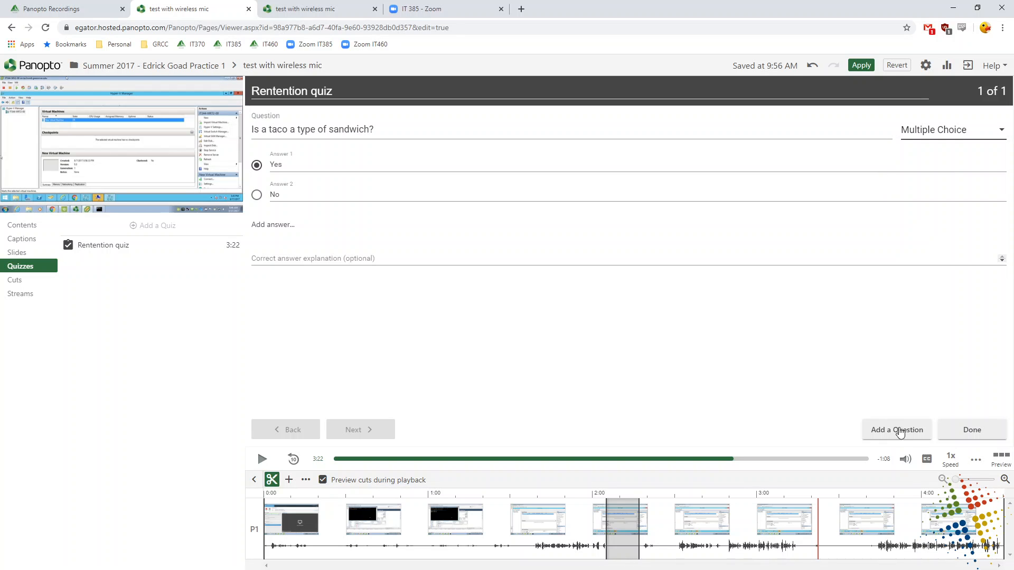
# Add a second question reading 'Is Ice Cream really a type of soup'.
pyautogui.click(897, 430)
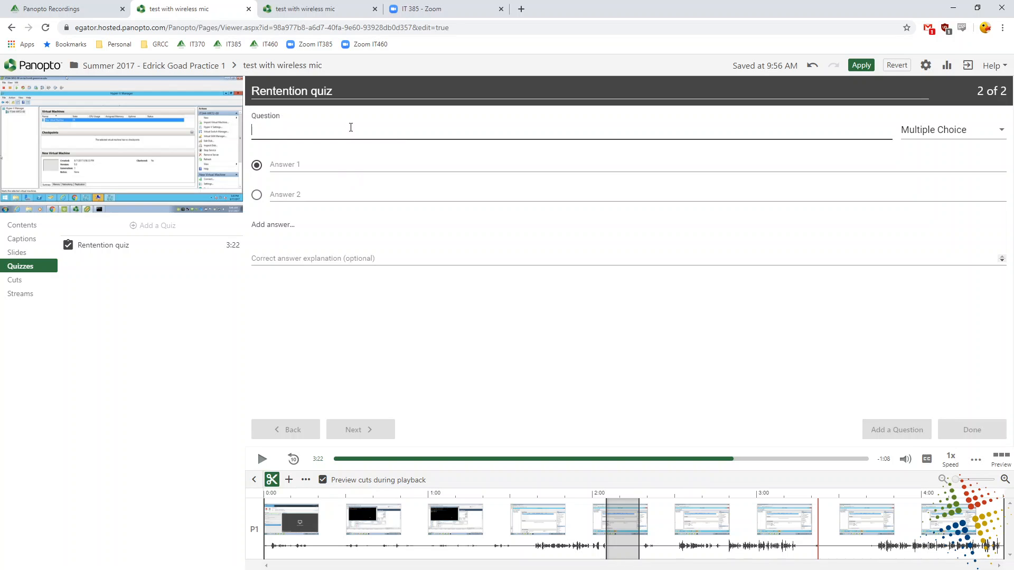
pyautogui.write('Is')
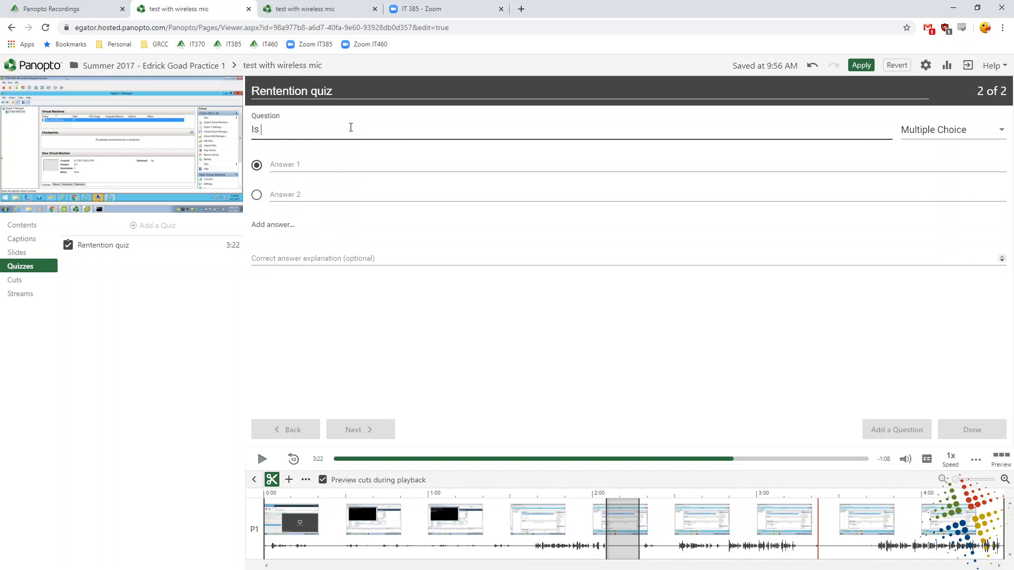
pyautogui.write('Ice')
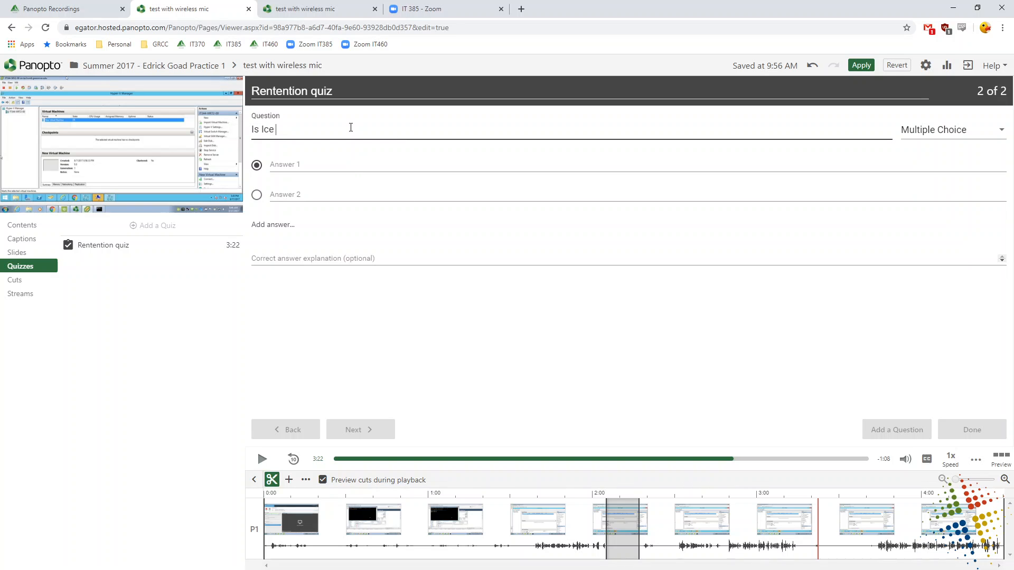
pyautogui.write('Cream really')
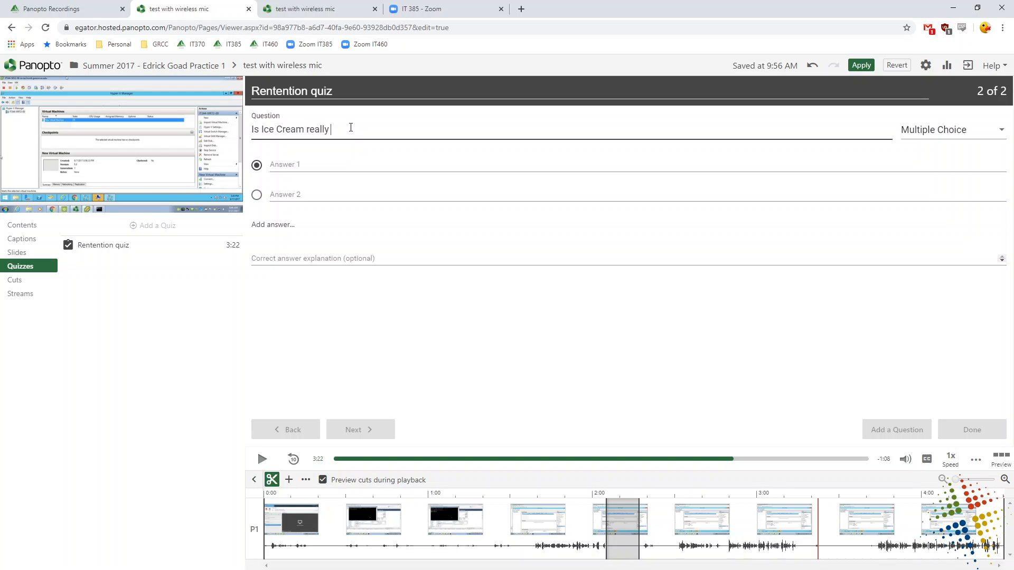
pyautogui.write('a typ')
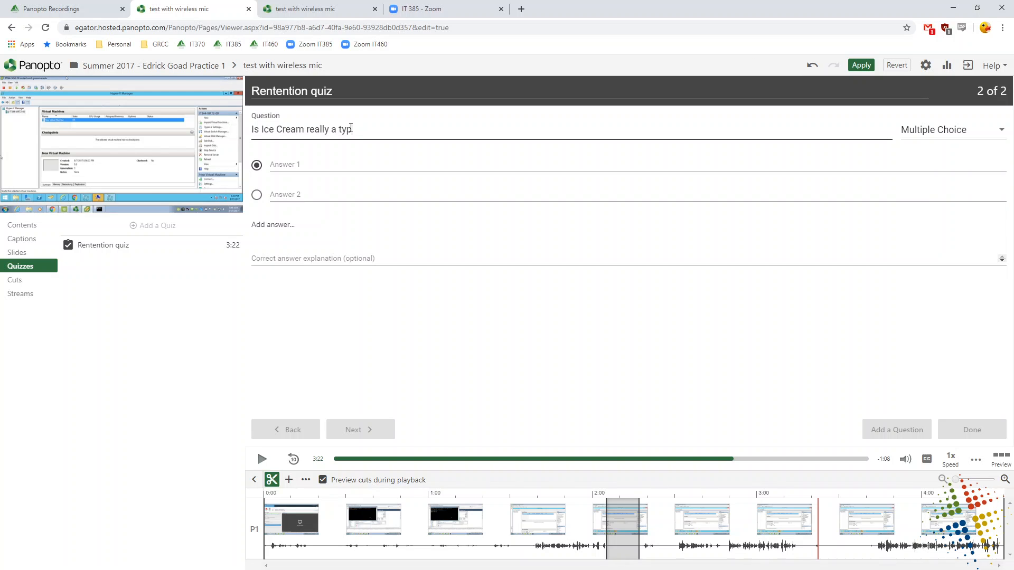
pyautogui.write('e of soup?')
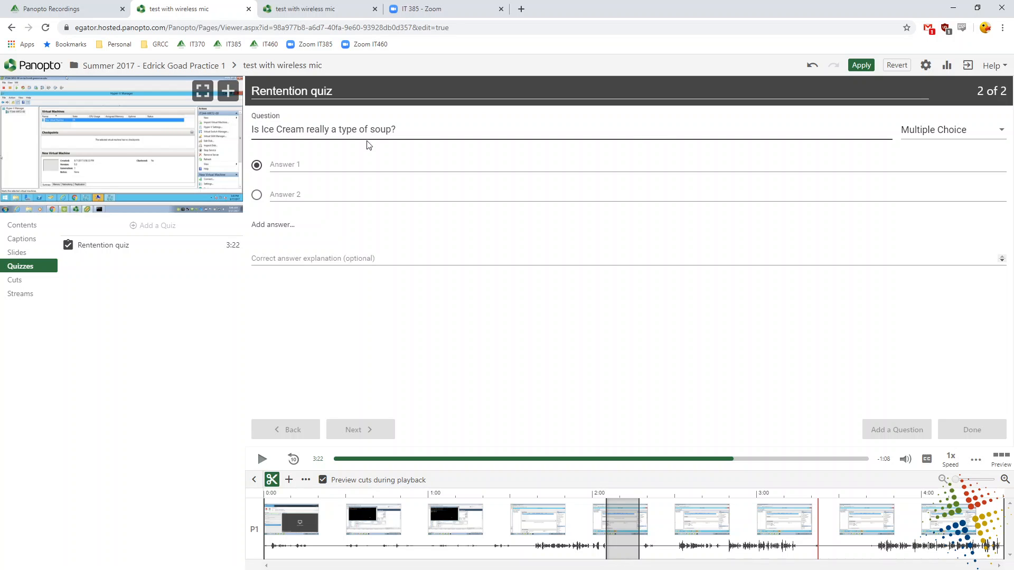
pyautogui.moveTo(791, 143)
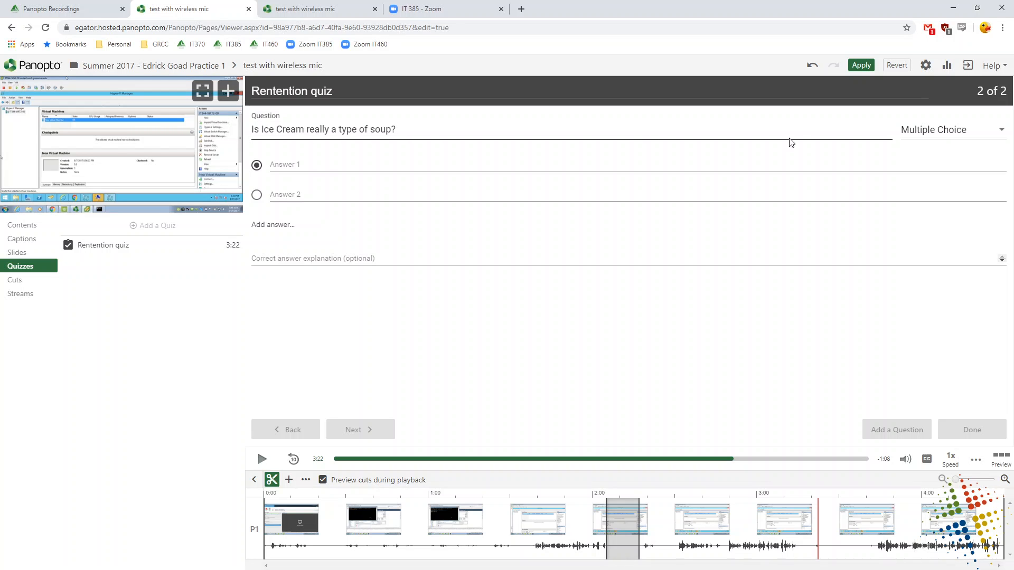
# Make the second question True/False with text 'Ice Cream really a type of soup.'.
pyautogui.click(950, 129)
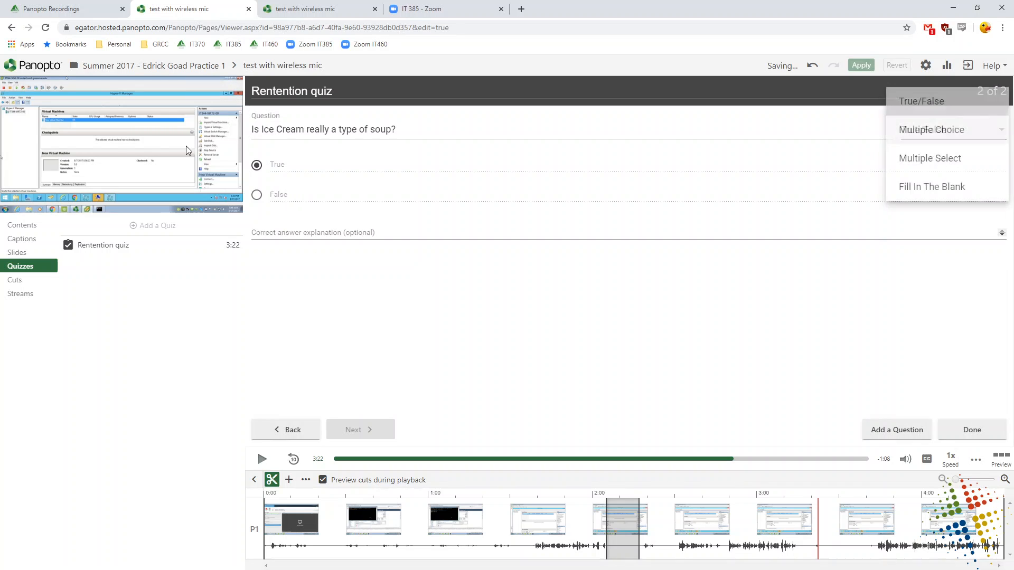
pyautogui.click(923, 102)
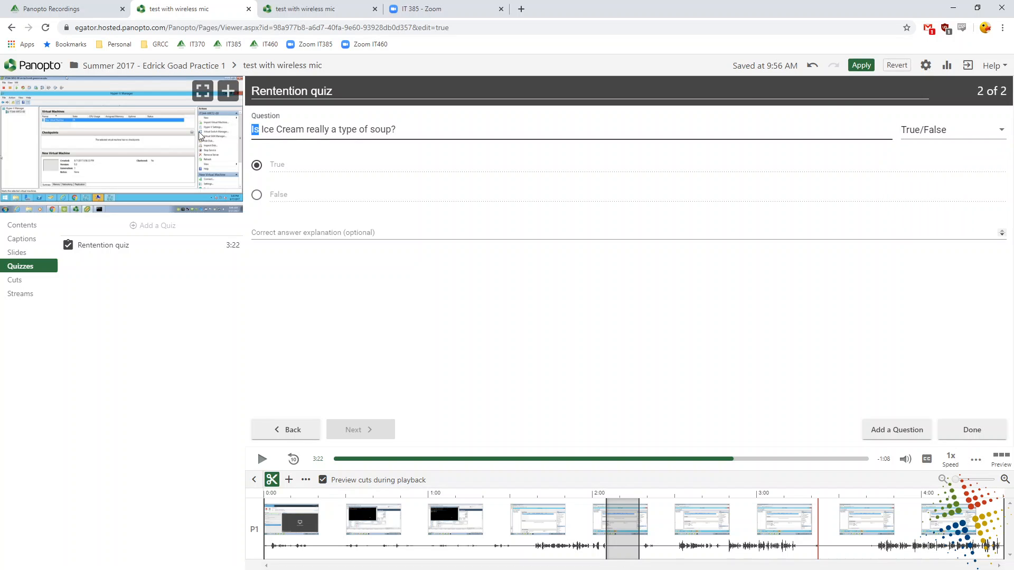
pyautogui.write('Ice Cream really a type of soup')
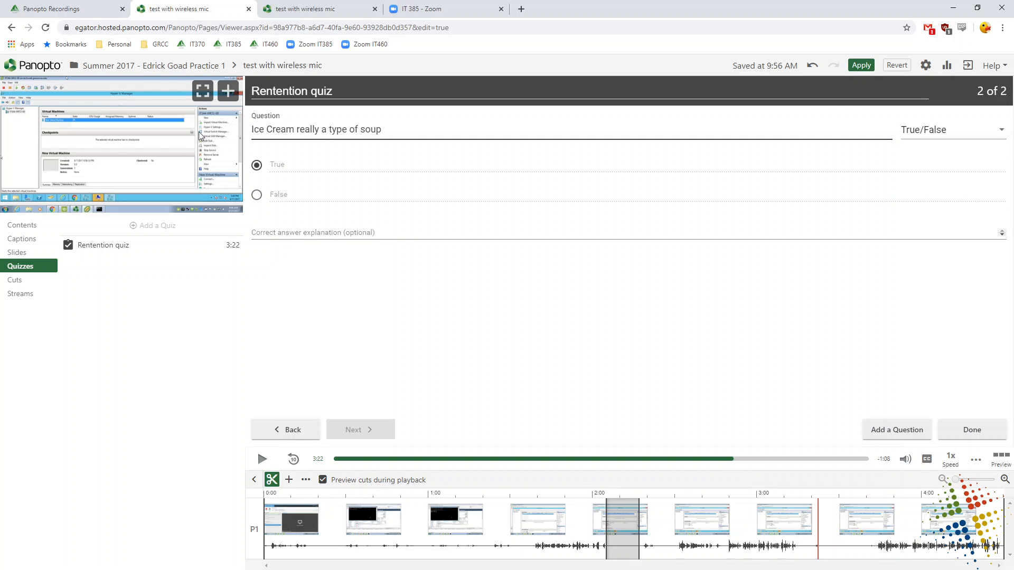
pyautogui.write('.')
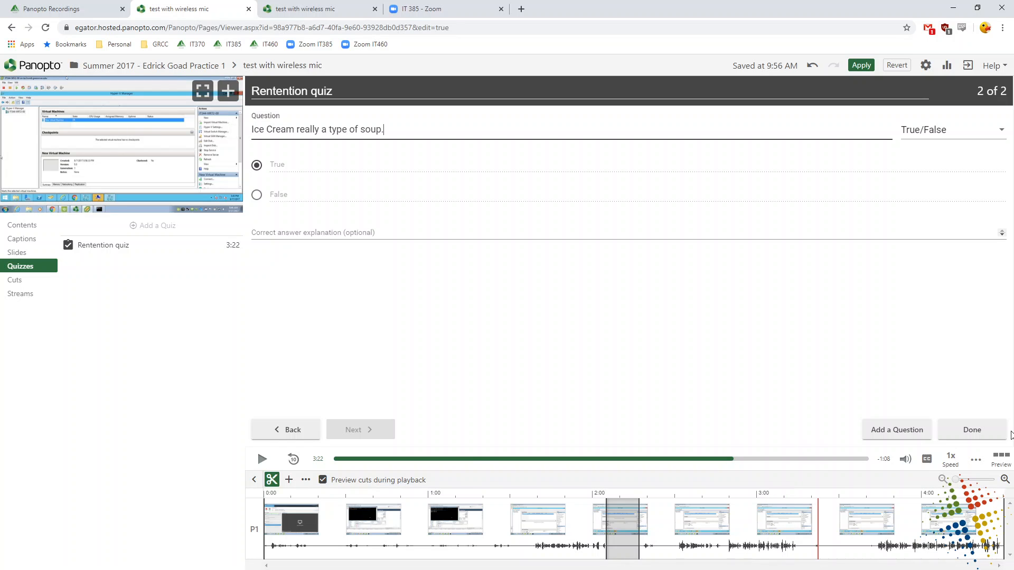
# Finish the Rentention quiz, apply the edits to the video, and confirm closing the editor.
pyautogui.click(971, 430)
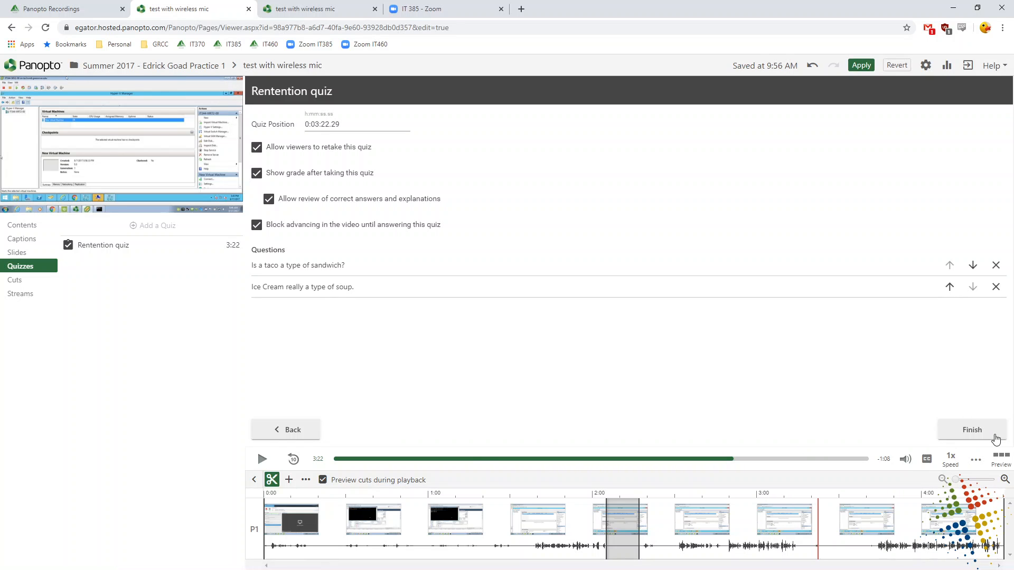
pyautogui.click(971, 430)
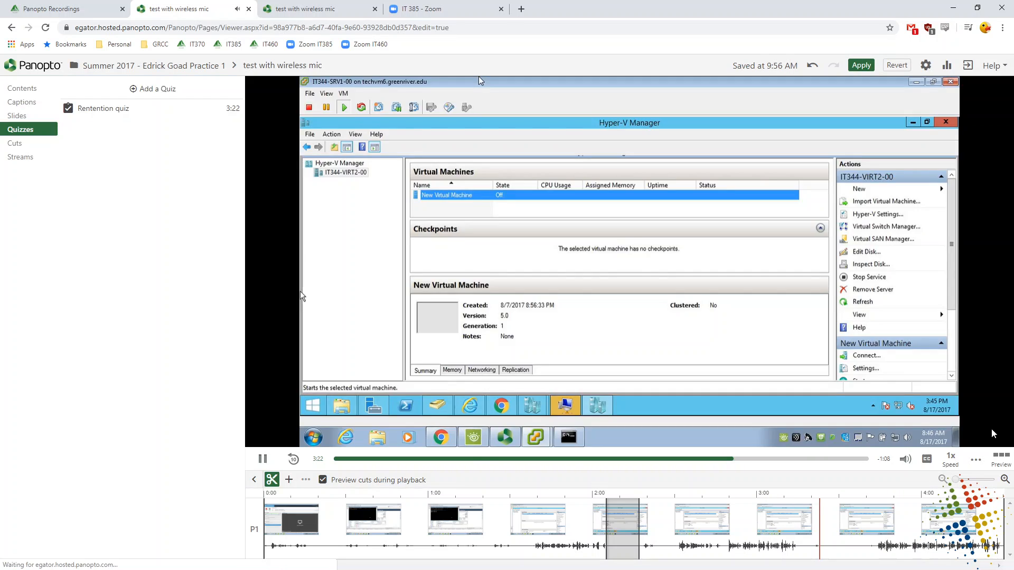
pyautogui.click(861, 65)
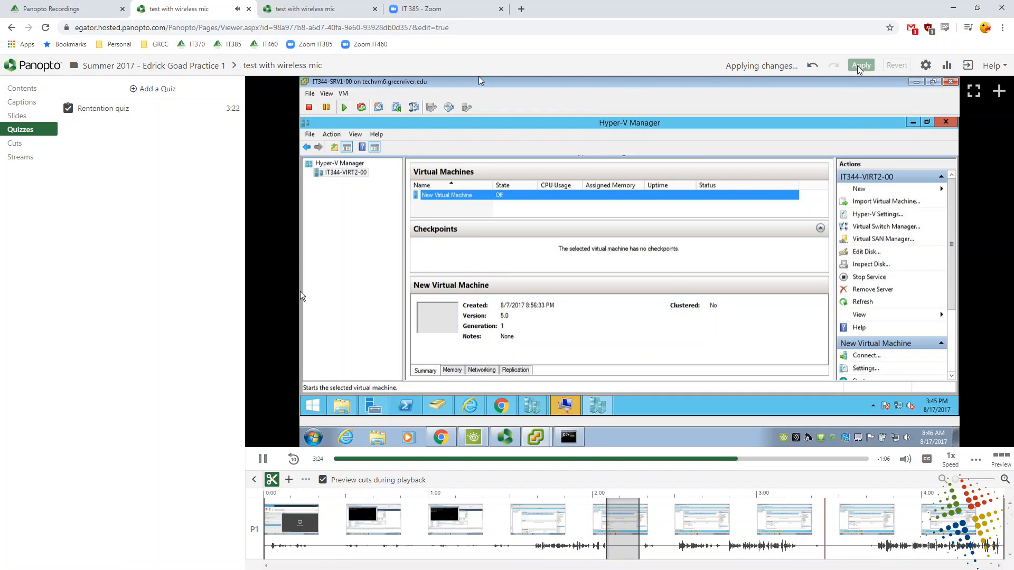
pyautogui.click(860, 66)
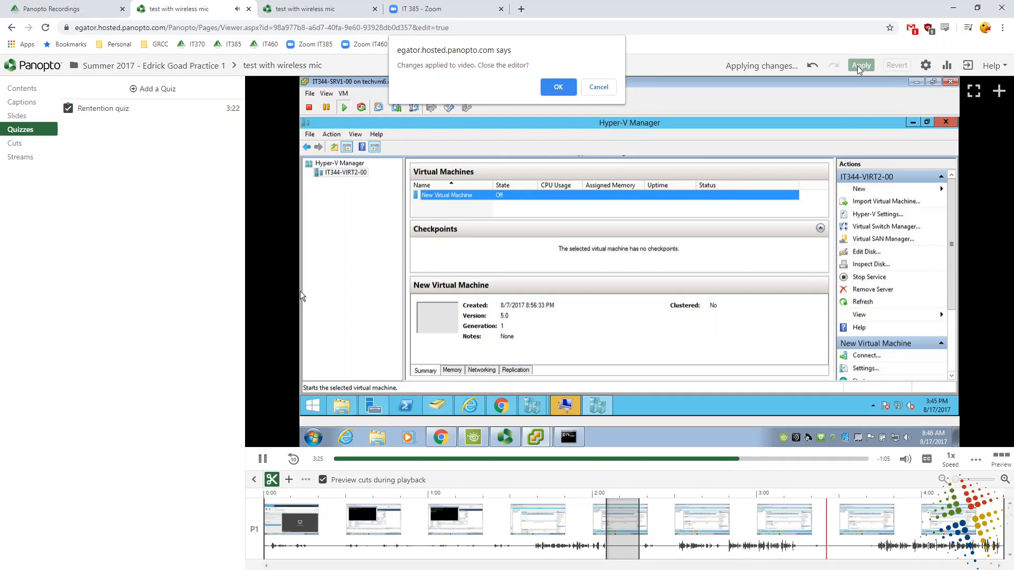
pyautogui.click(558, 87)
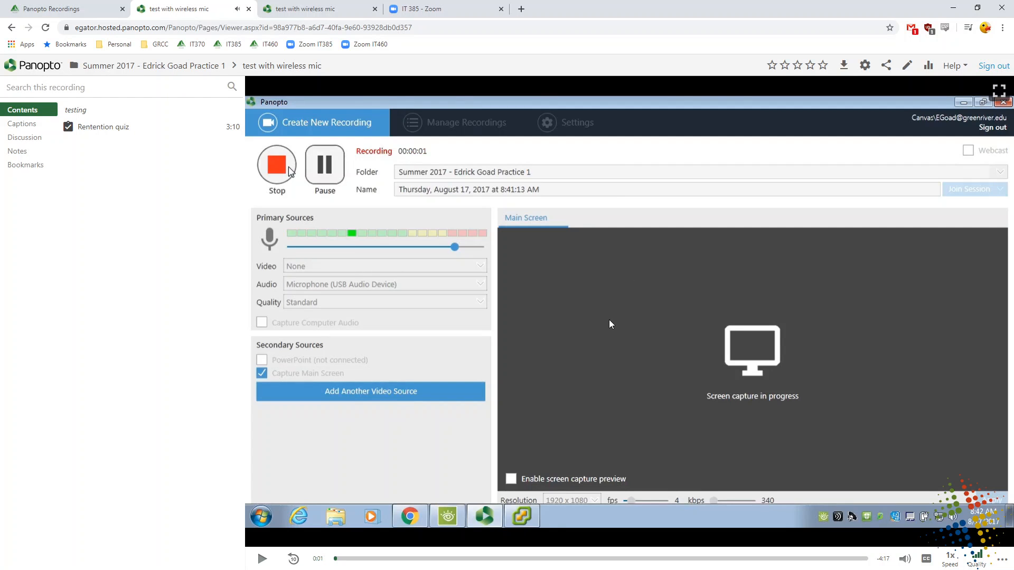
pyautogui.moveTo(136, 235)
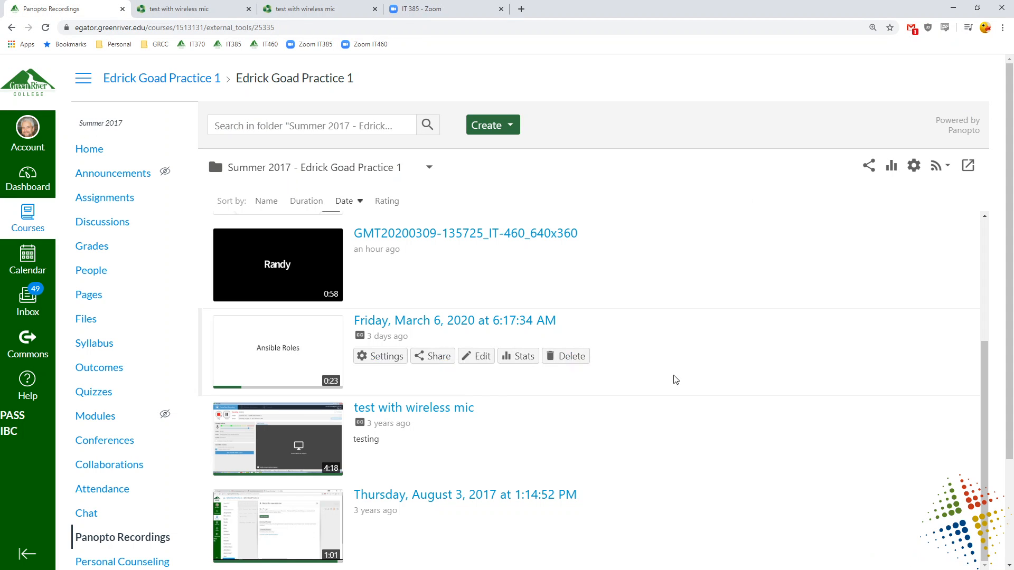
pyautogui.moveTo(336, 246)
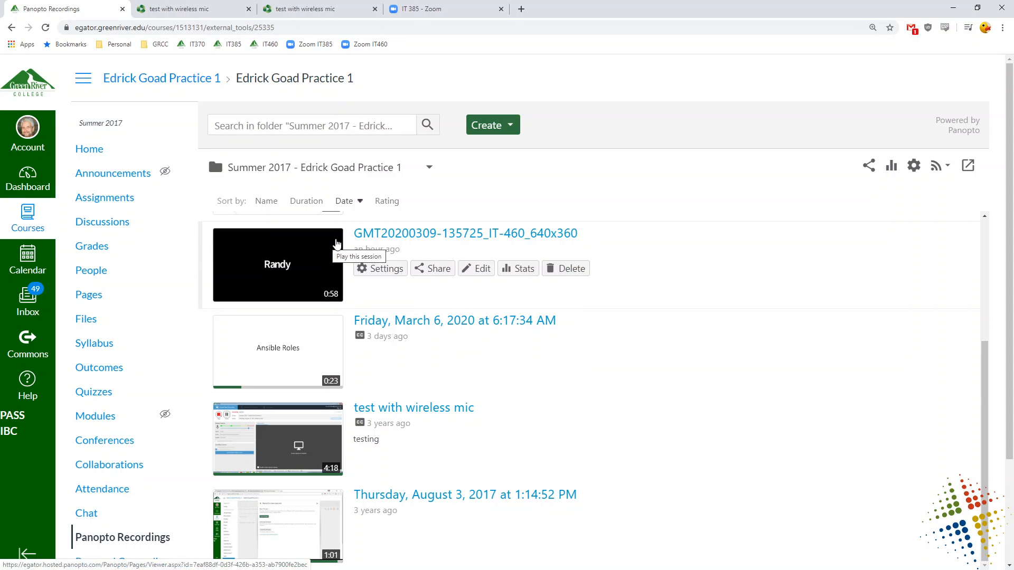
pyautogui.moveTo(105, 197)
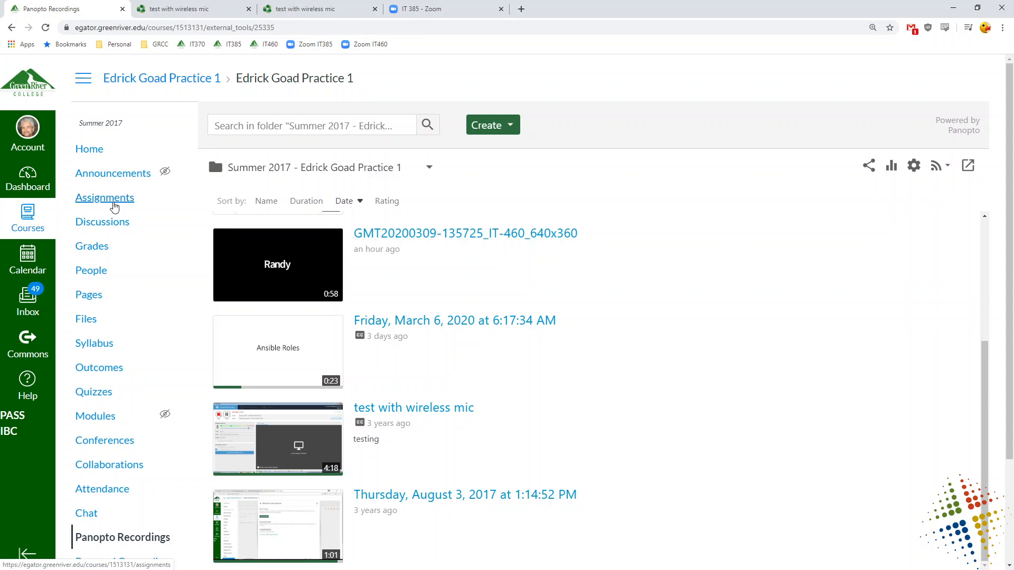
pyautogui.moveTo(104, 198)
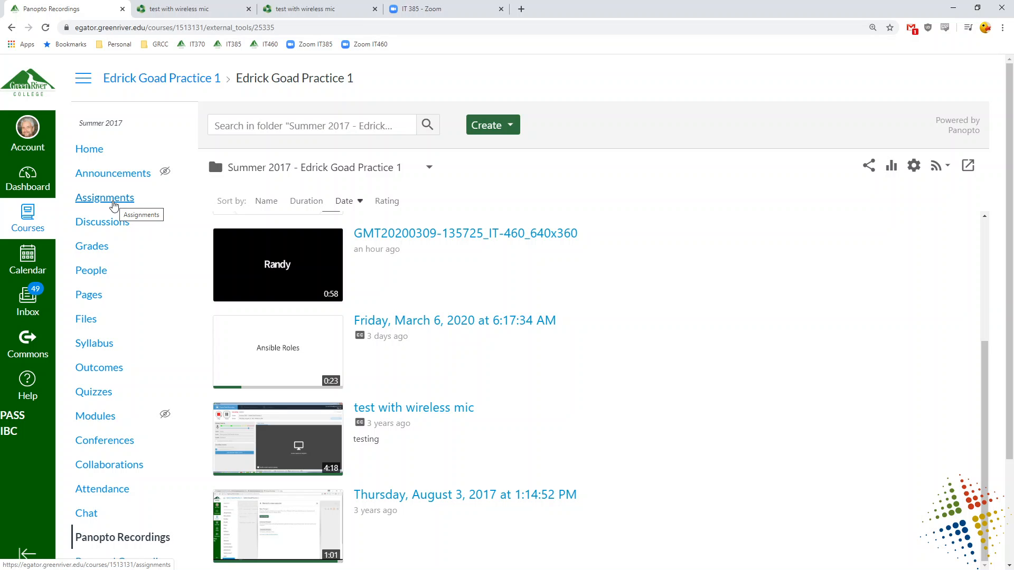
# Go to the Edrick Goad Practice 1 course's Assignments page.
pyautogui.click(104, 197)
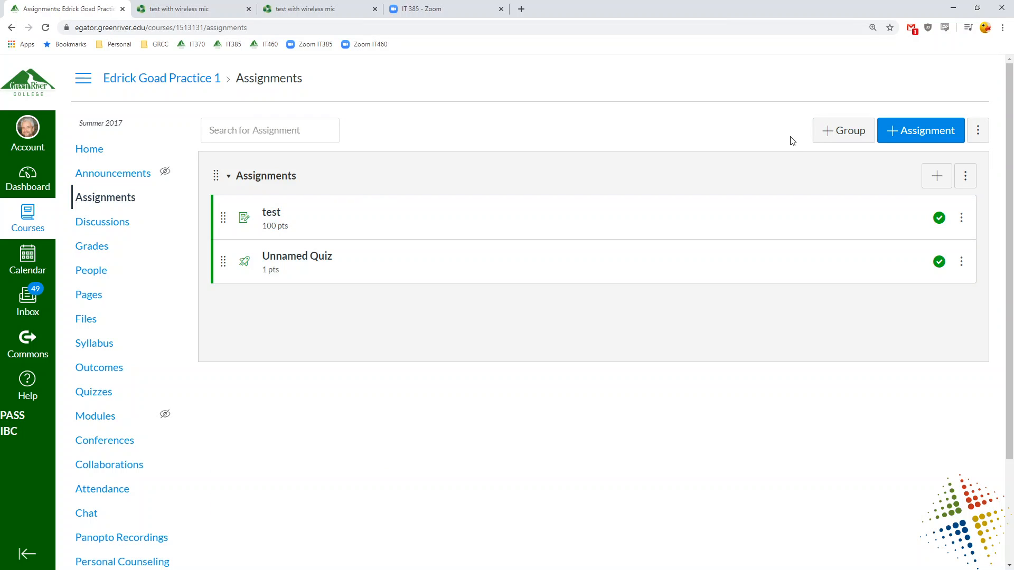
# Create a new assignment named 'weird questions assignment'.
pyautogui.click(919, 130)
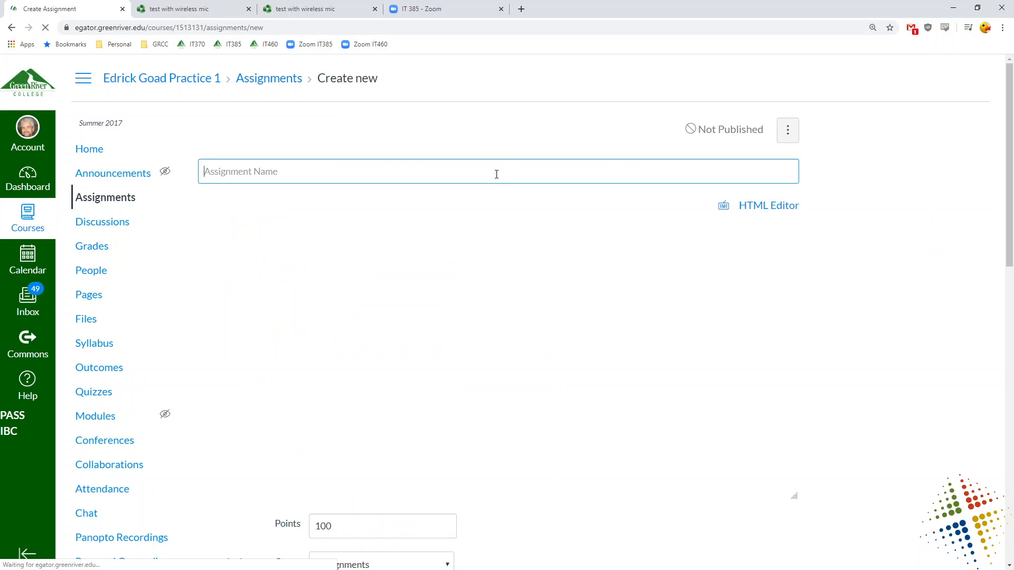
pyautogui.write('wei')
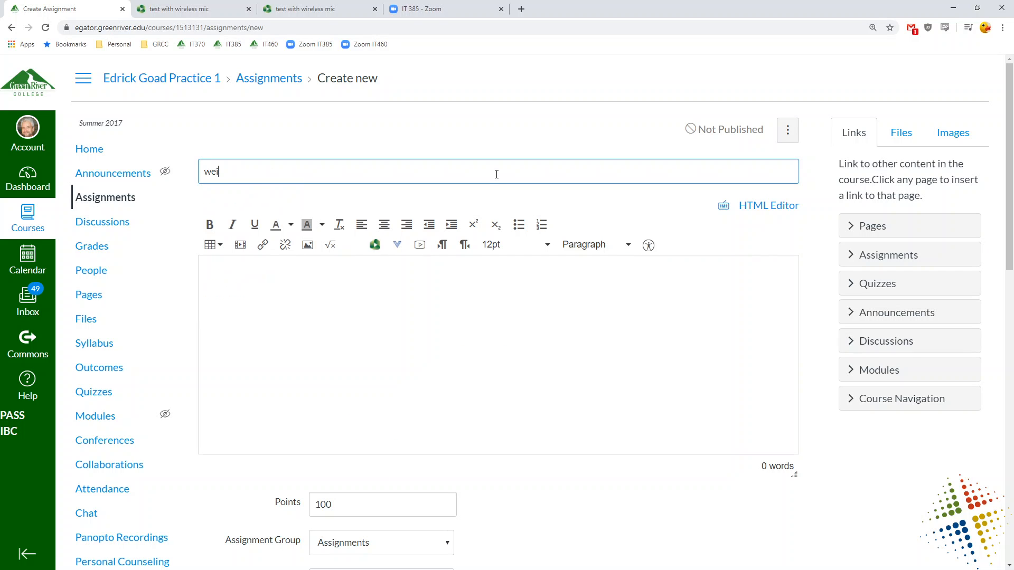
pyautogui.write('rd questions a')
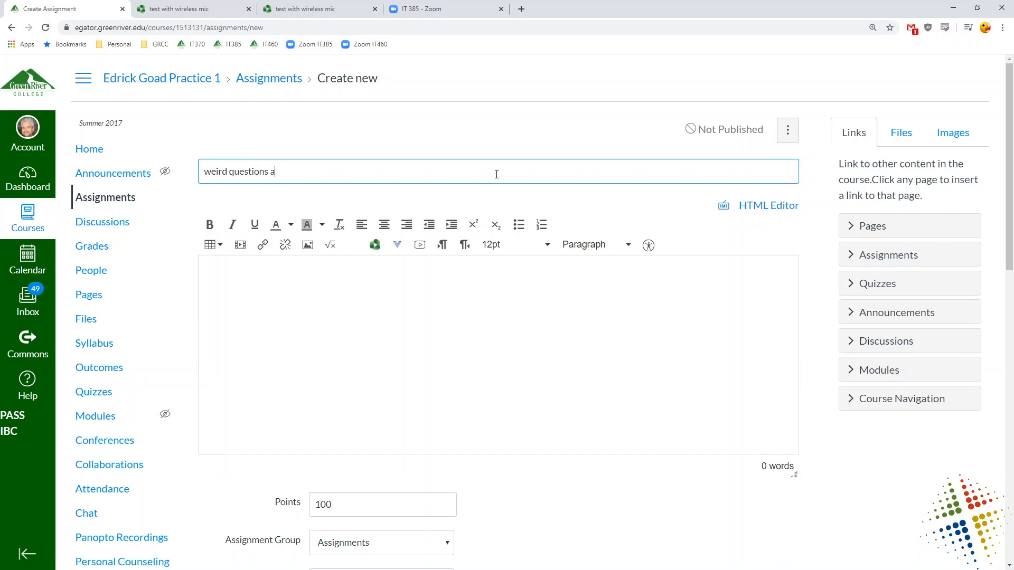
pyautogui.write('ssignment')
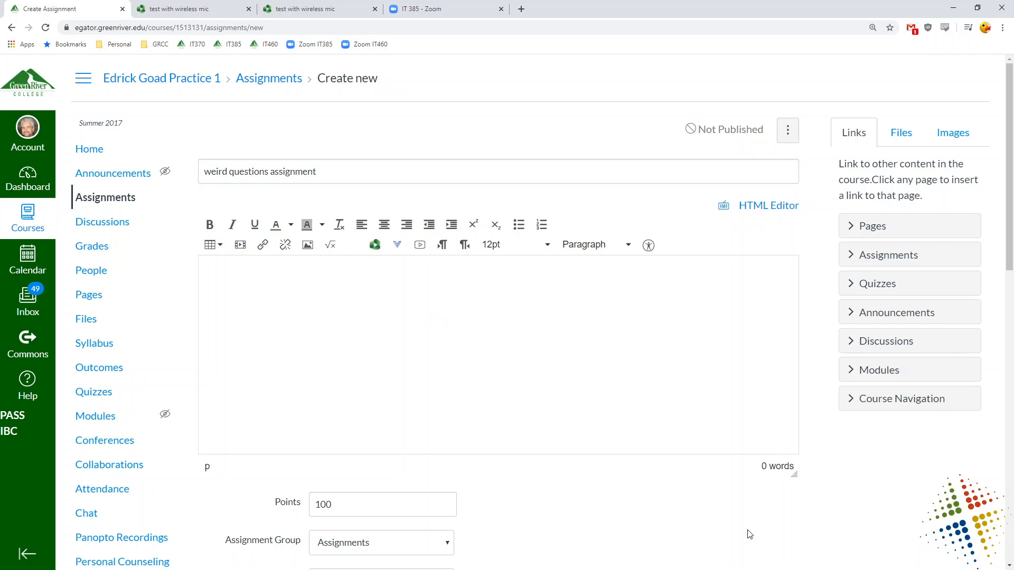
# Set the assignment's submission type to External Tool.
pyautogui.click(540, 433)
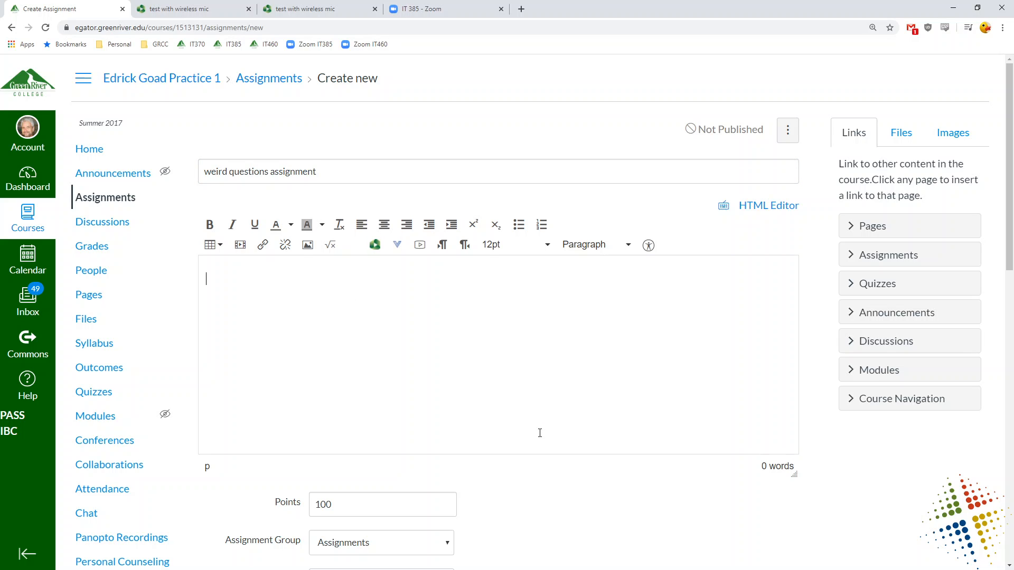
pyautogui.scroll(-3)
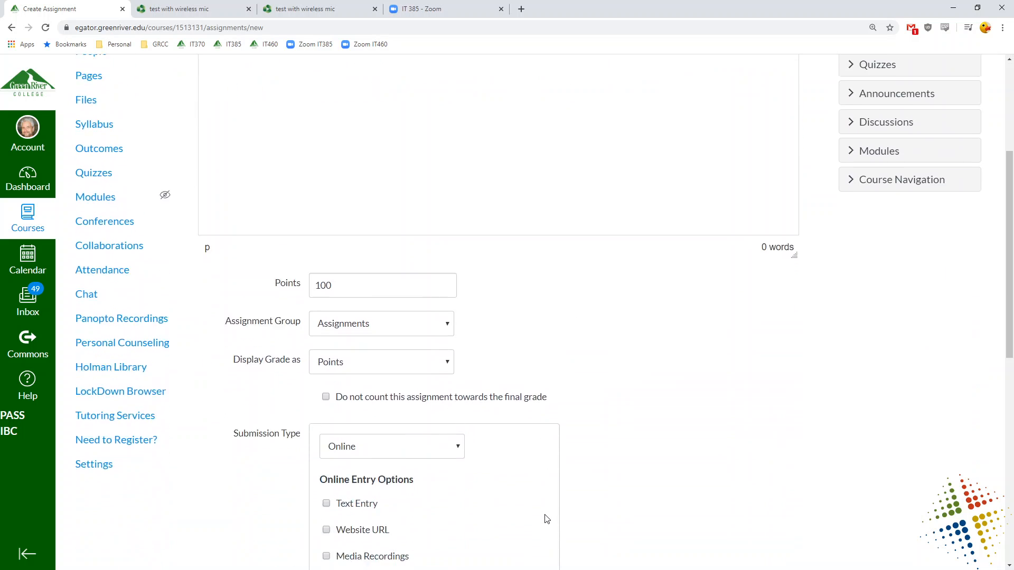
pyautogui.scroll(-3)
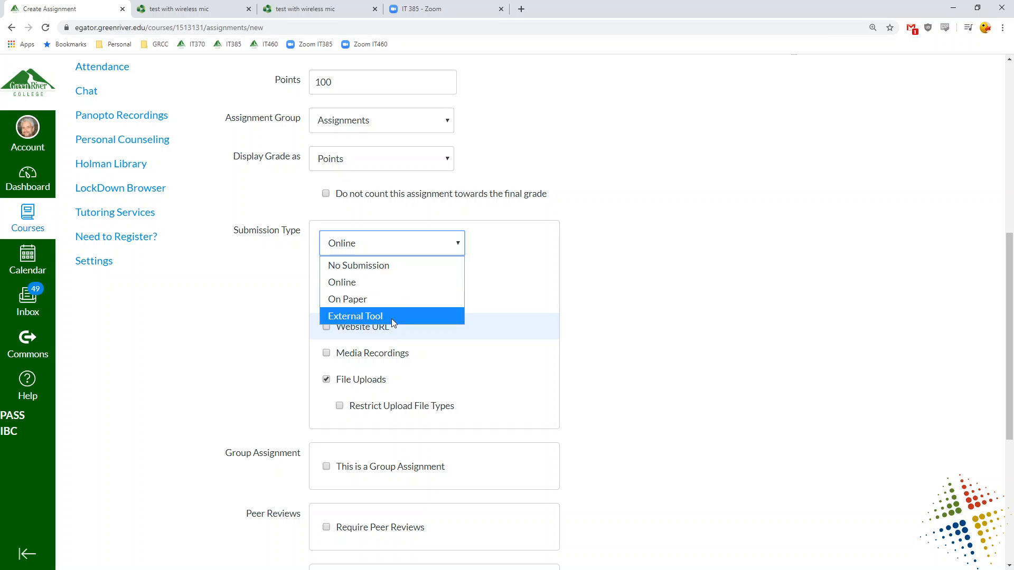
pyautogui.click(355, 316)
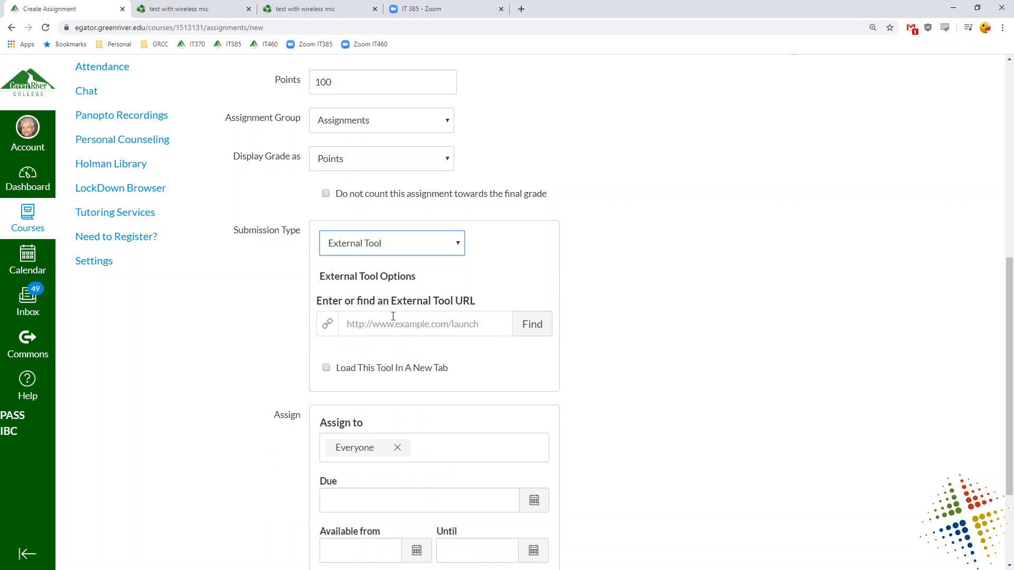
pyautogui.moveTo(531, 324)
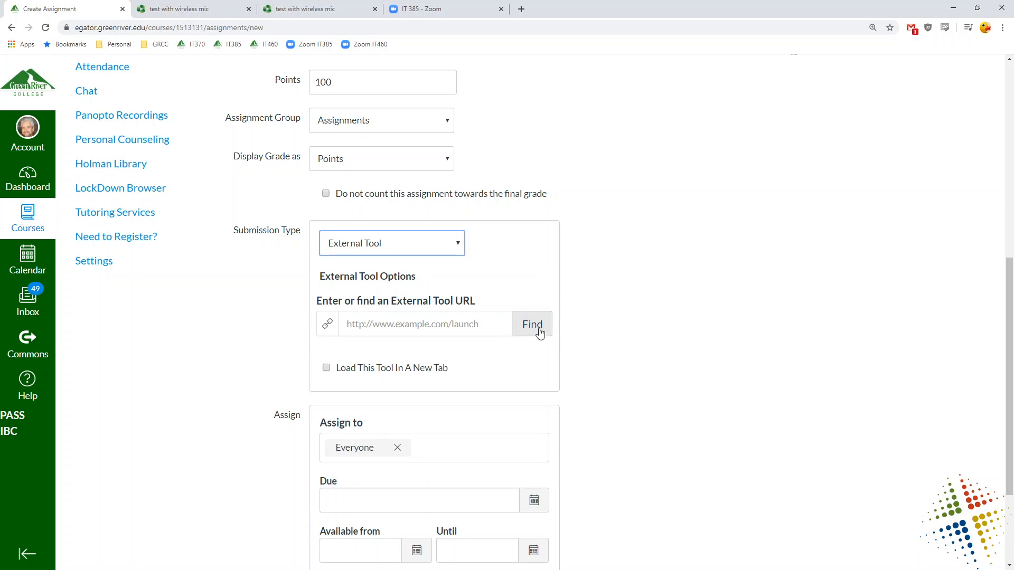
# Browse the external tools and choose the 'test with wireless mic' recording from Panopto Recordings.
pyautogui.click(531, 324)
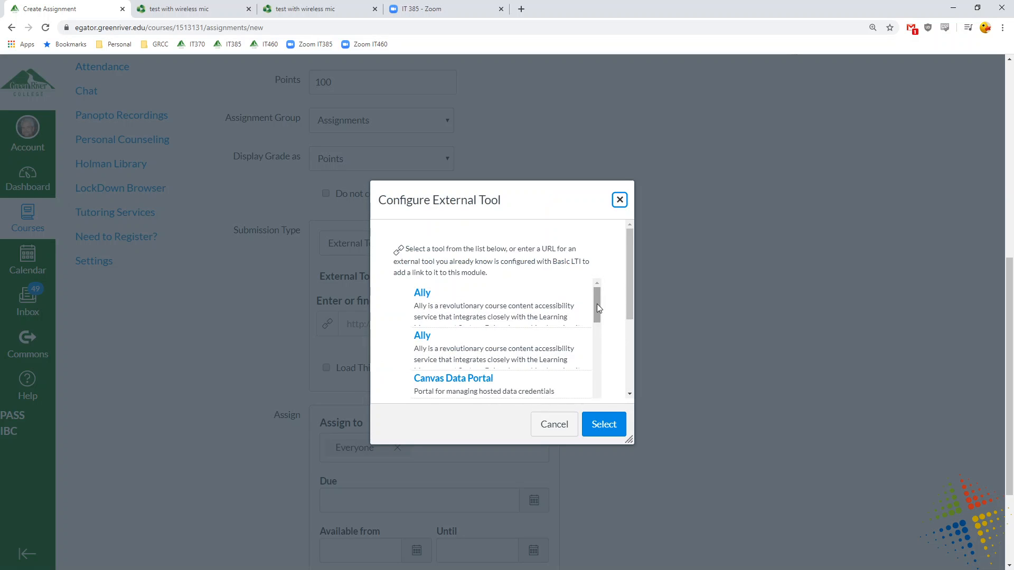
pyautogui.scroll(-3)
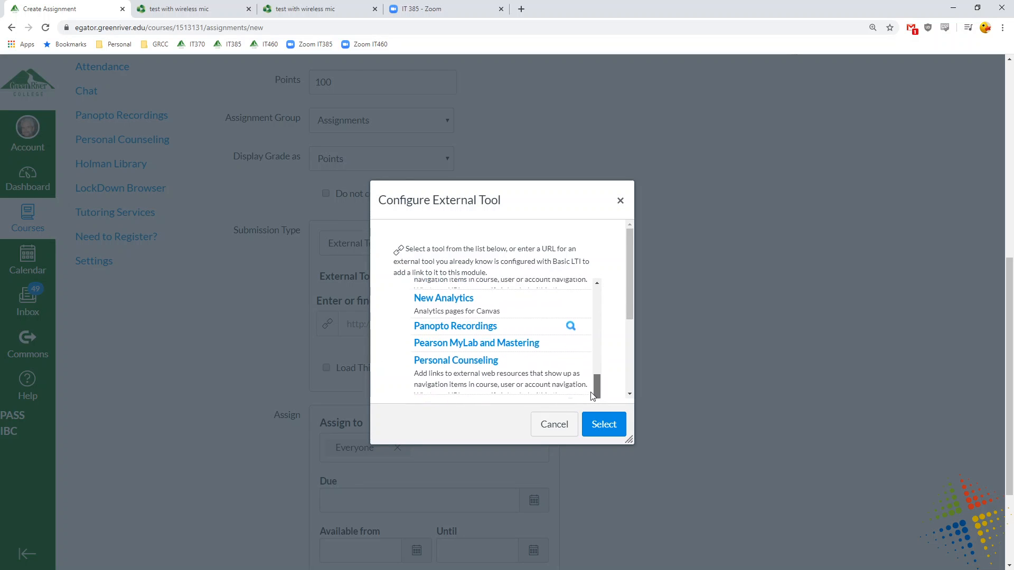
pyautogui.scroll(-3)
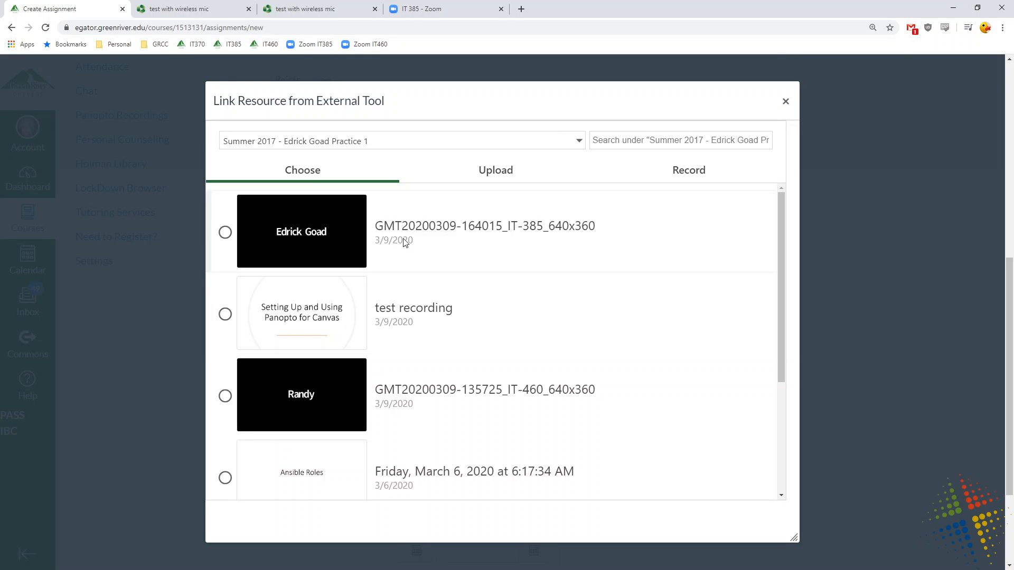
pyautogui.scroll(3)
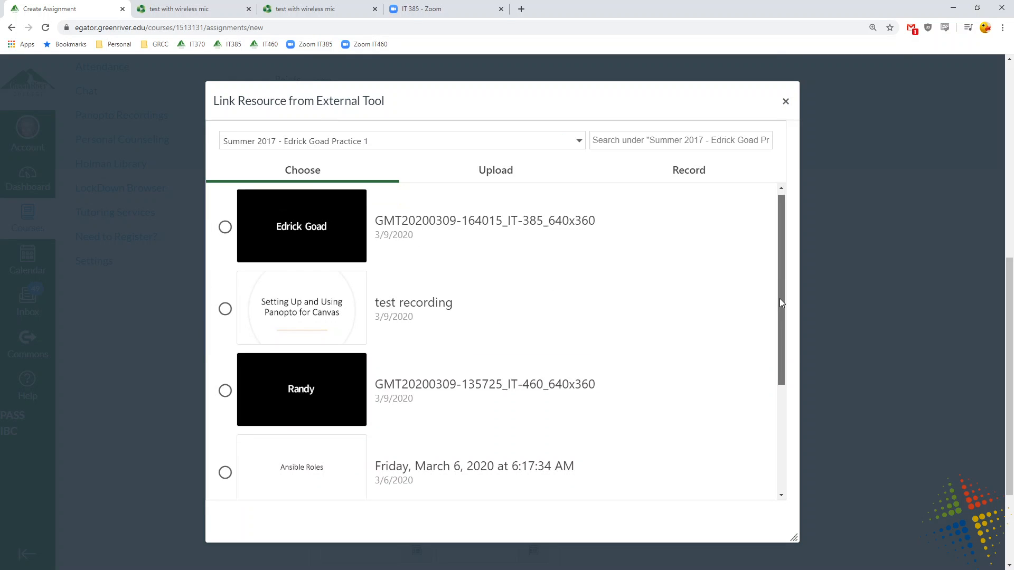
pyautogui.scroll(-3)
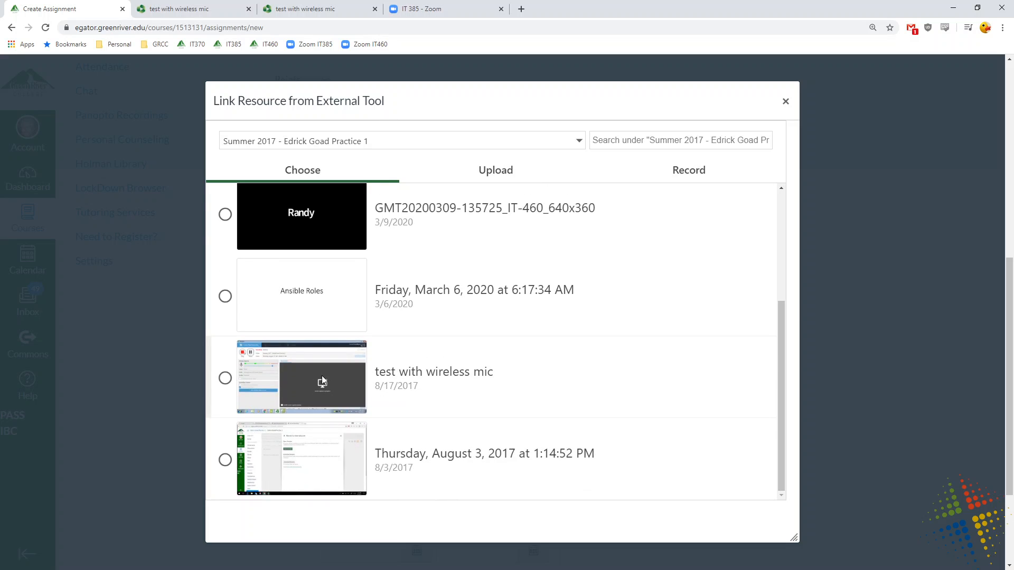
pyautogui.click(225, 378)
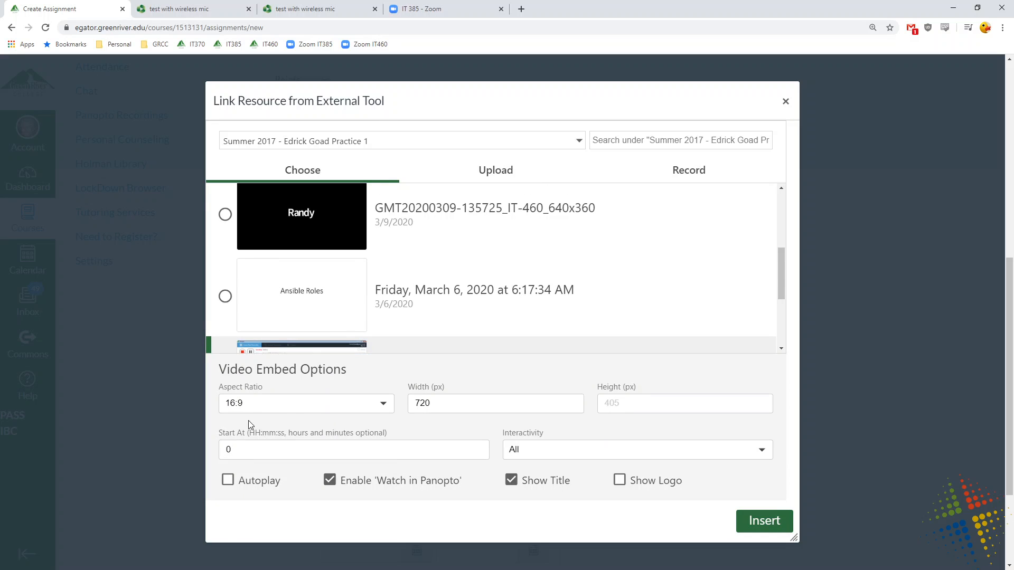
pyautogui.moveTo(764, 522)
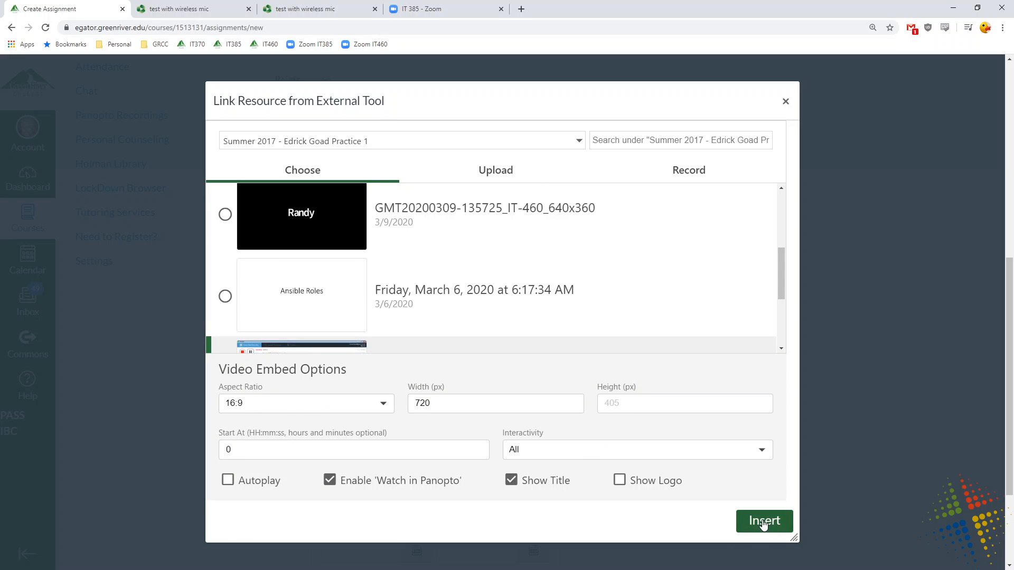
# Insert the recording and confirm it as the assignment's external tool link.
pyautogui.click(763, 520)
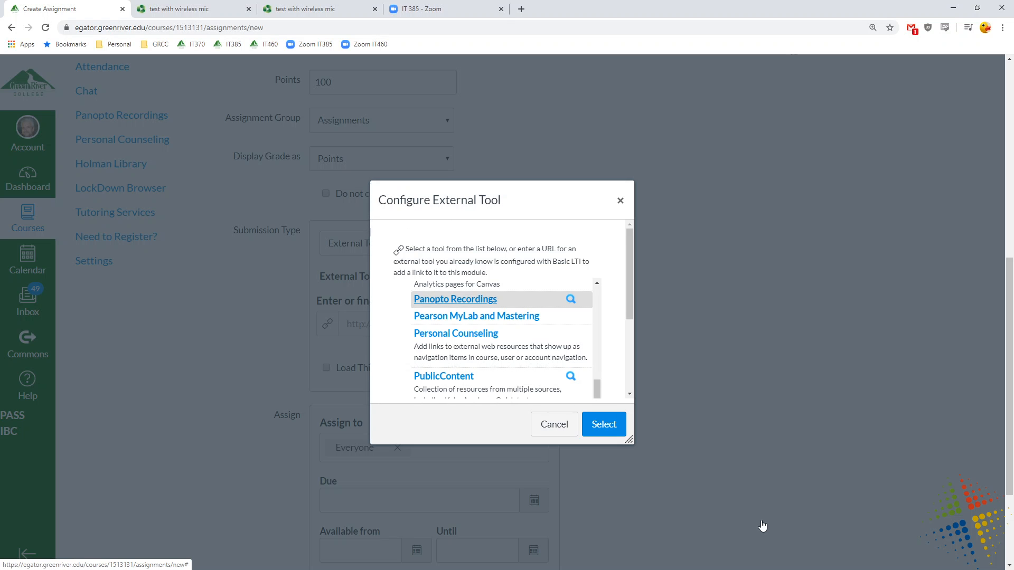
pyautogui.click(603, 424)
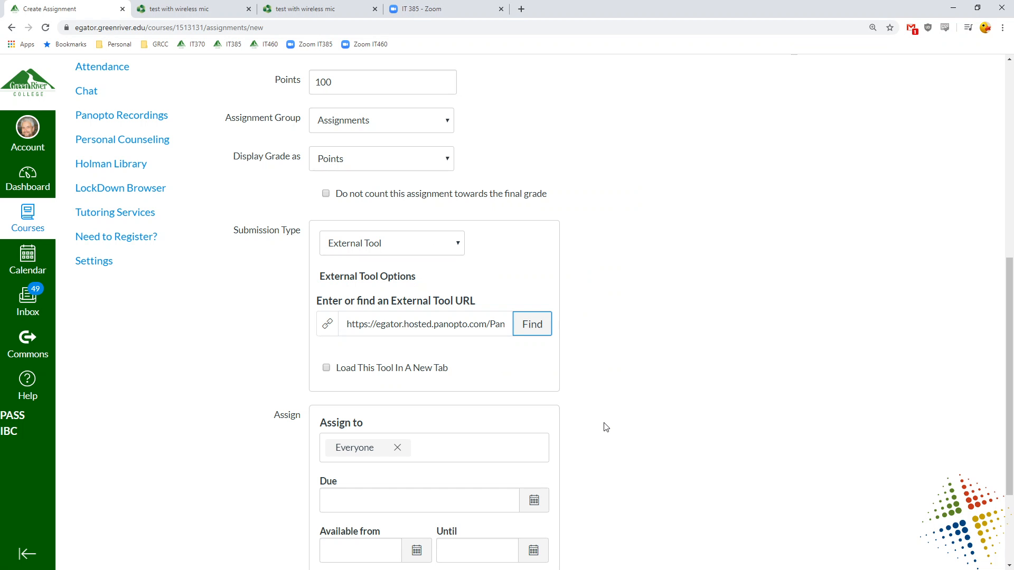
# Save 'weird questions assignment' with its embedded video and return to the course home.
pyautogui.scroll(-3)
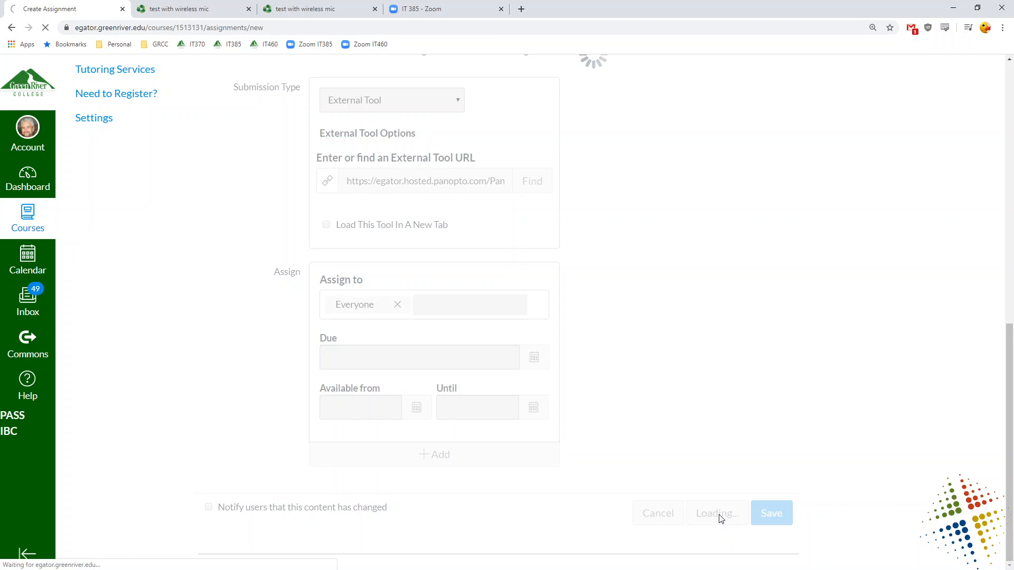
pyautogui.click(770, 513)
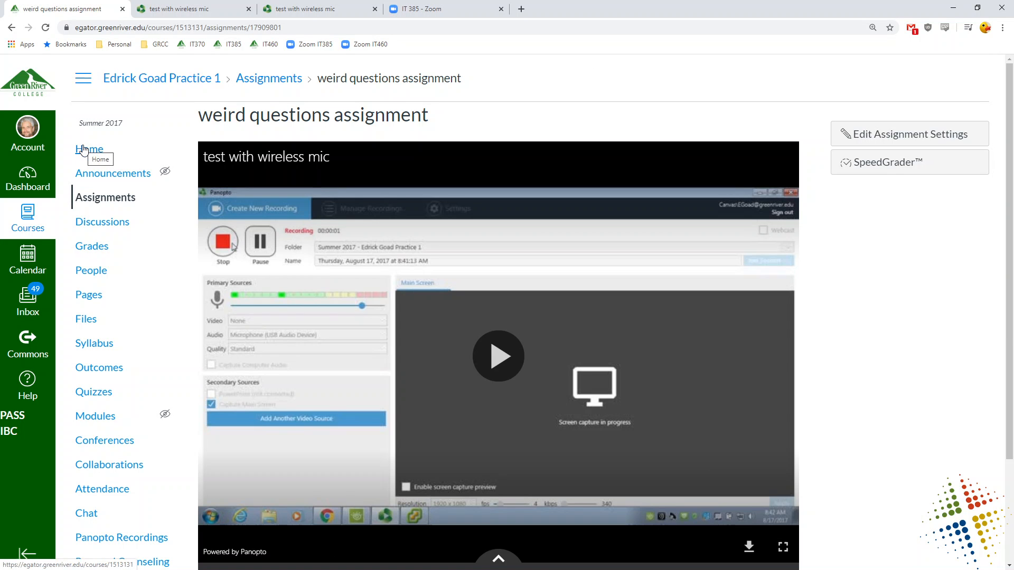
pyautogui.click(89, 147)
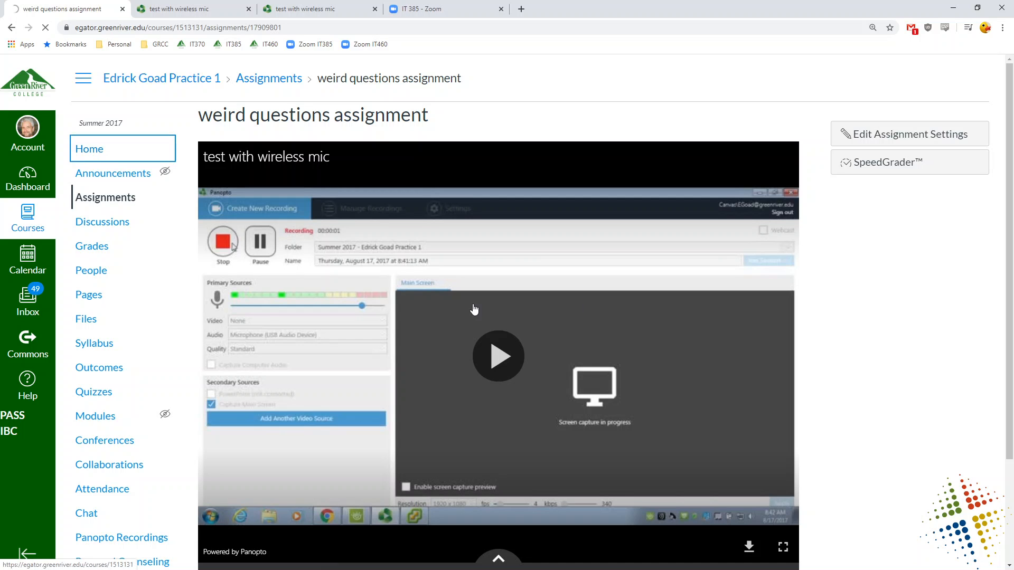
# Add 'weird questions assignment' as an item in the Week 1 module.
pyautogui.click(95, 416)
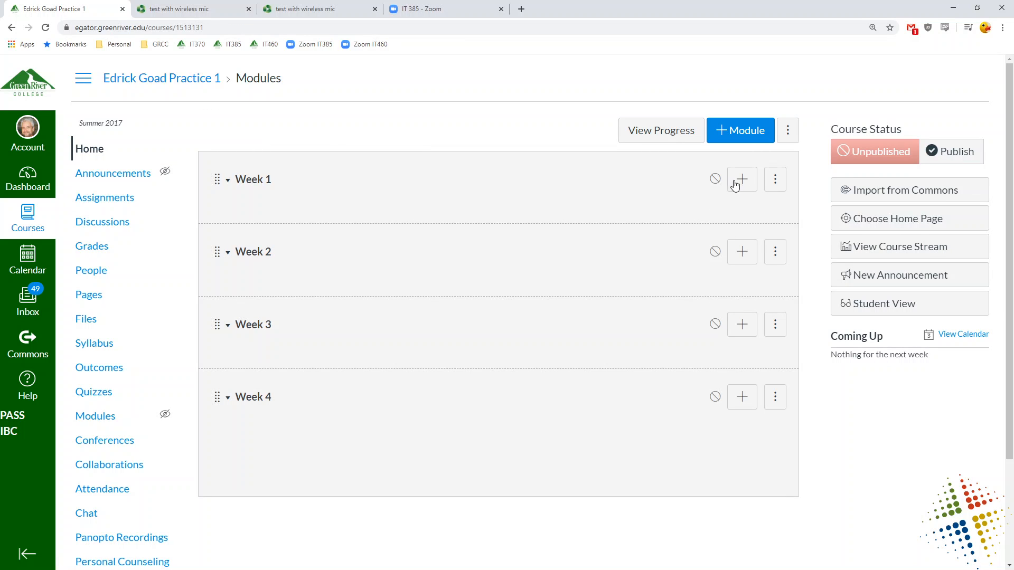
pyautogui.click(742, 180)
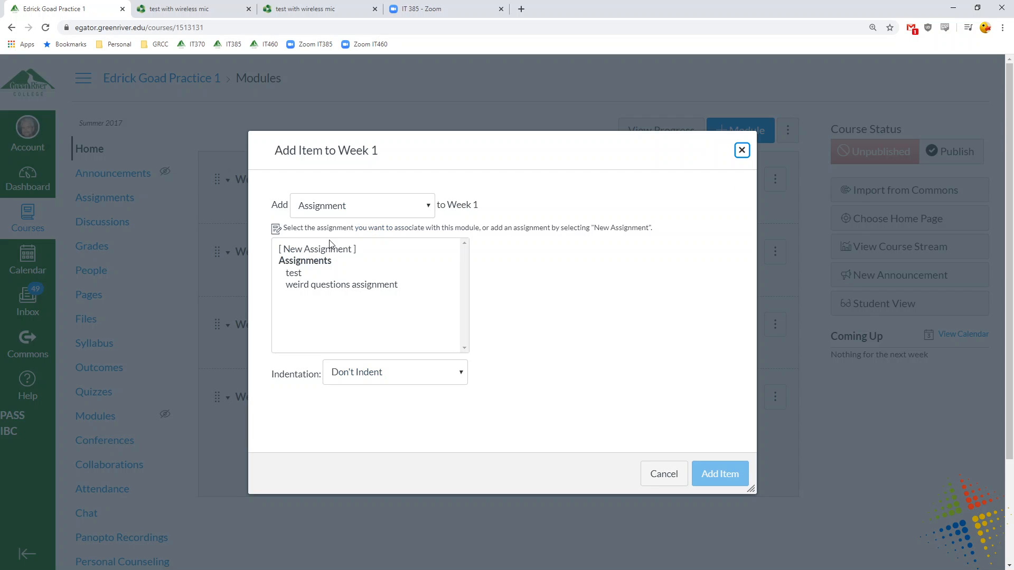
pyautogui.click(719, 473)
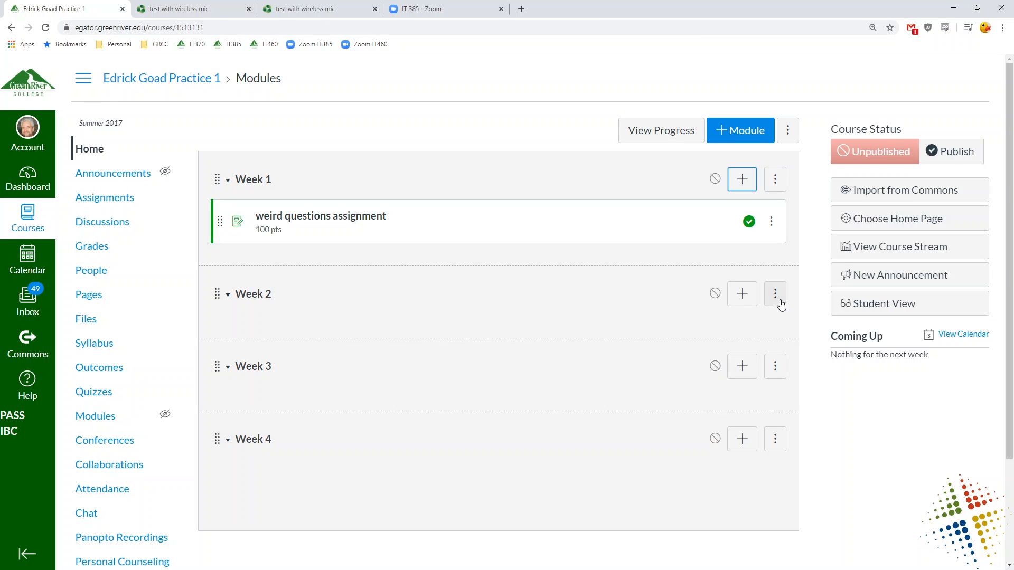
# Set Week 1 as the prerequisite for the Week 2 module and update it.
pyautogui.click(774, 294)
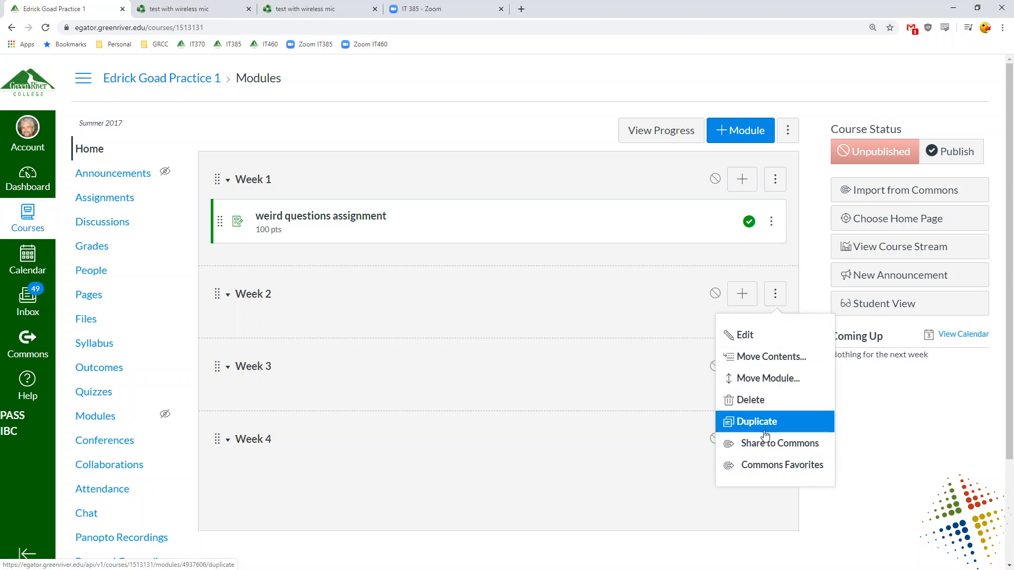
pyautogui.moveTo(744, 334)
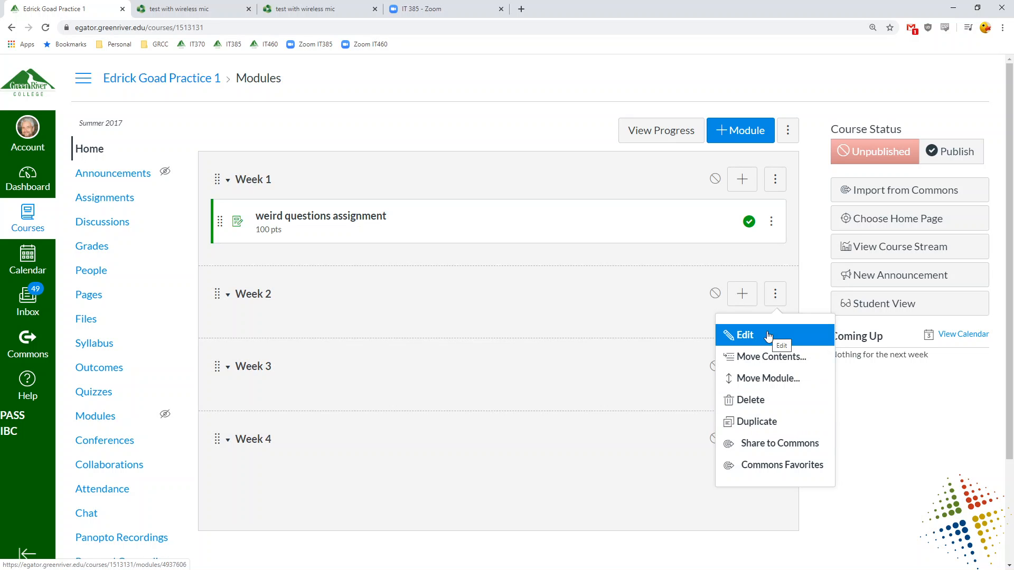
pyautogui.click(744, 334)
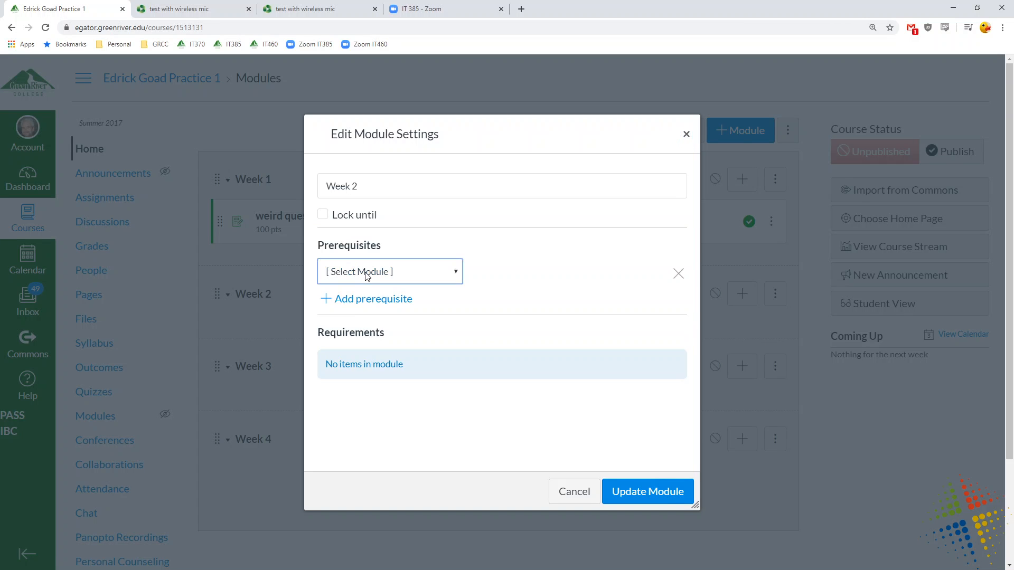
pyautogui.click(390, 272)
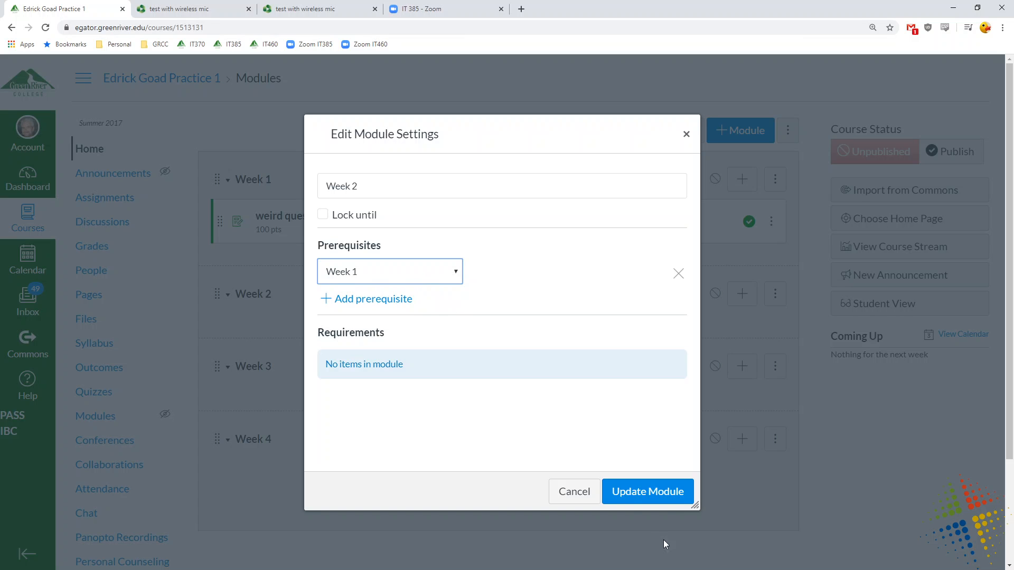
pyautogui.click(647, 491)
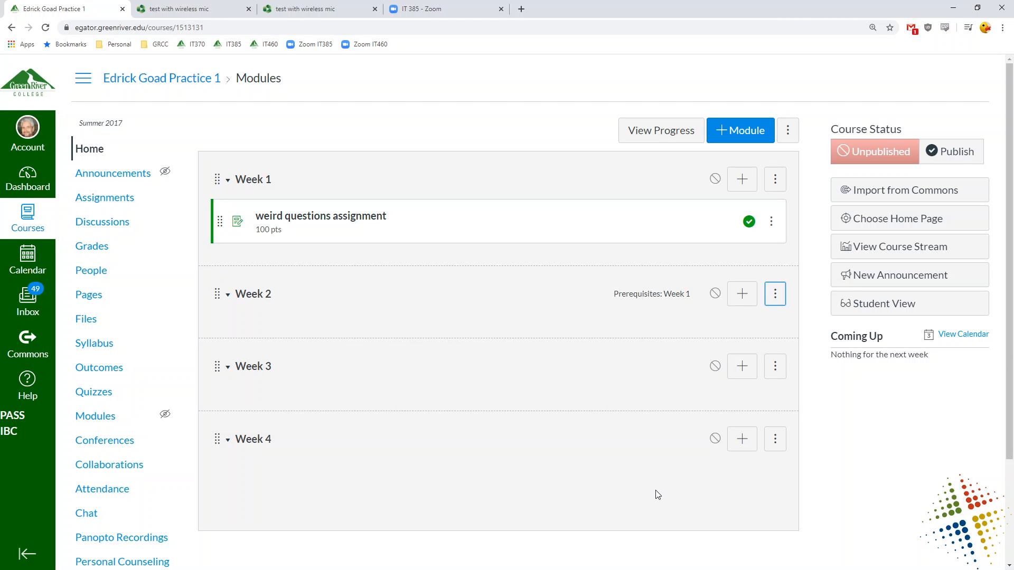
pyautogui.moveTo(944, 318)
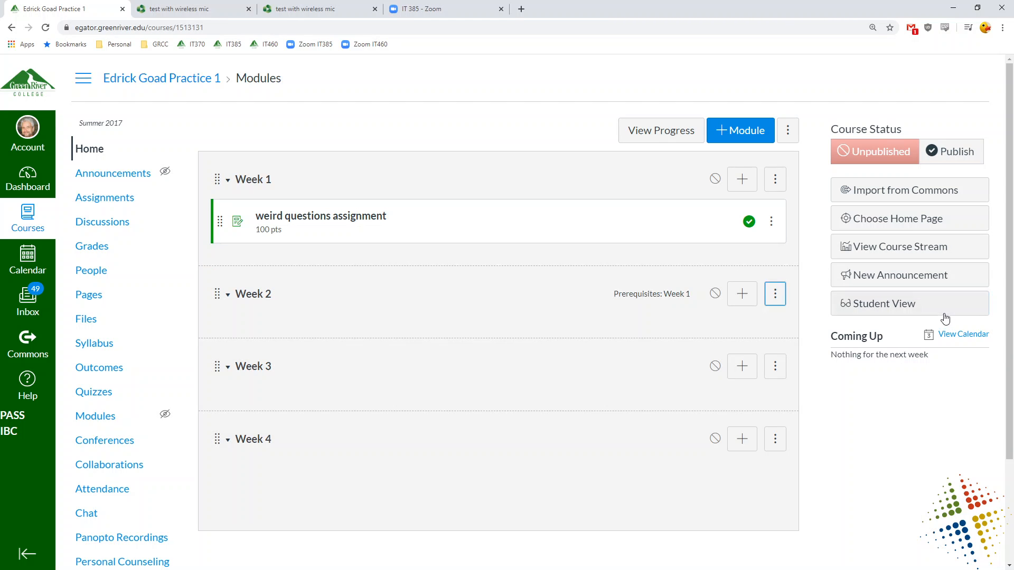
# Preview the course as a student, then leave the student preview.
pyautogui.click(881, 303)
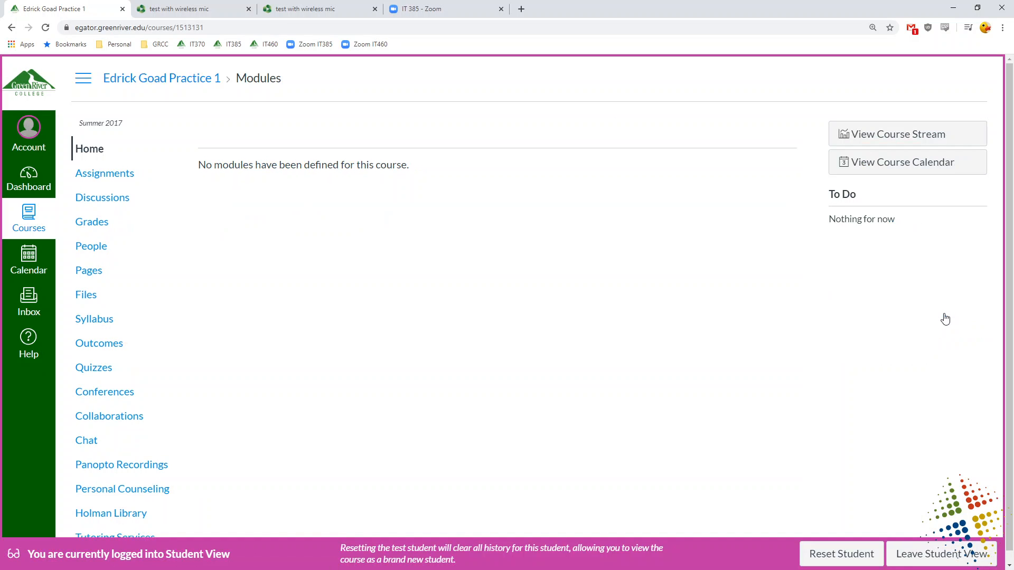
pyautogui.click(88, 149)
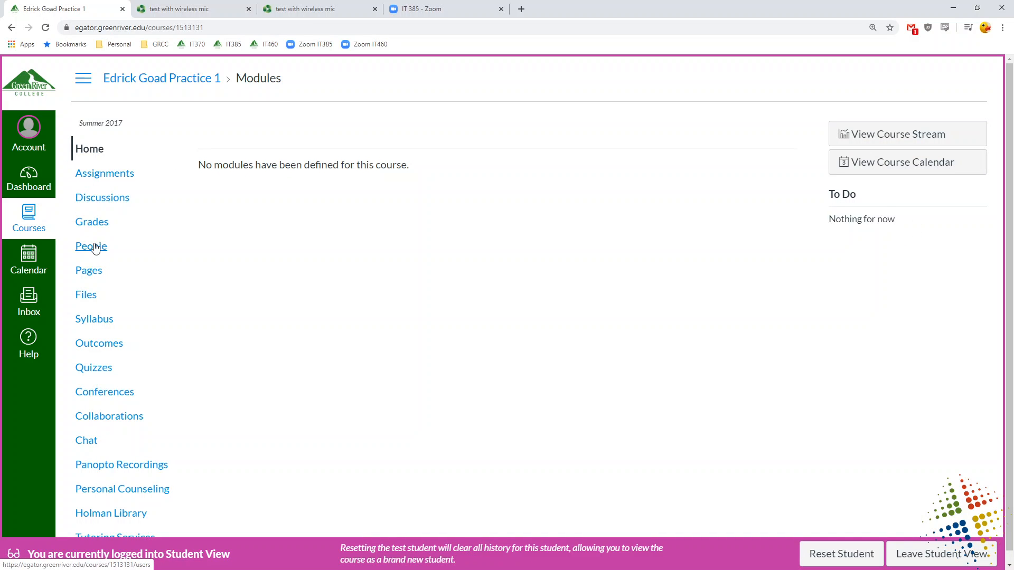
pyautogui.moveTo(941, 554)
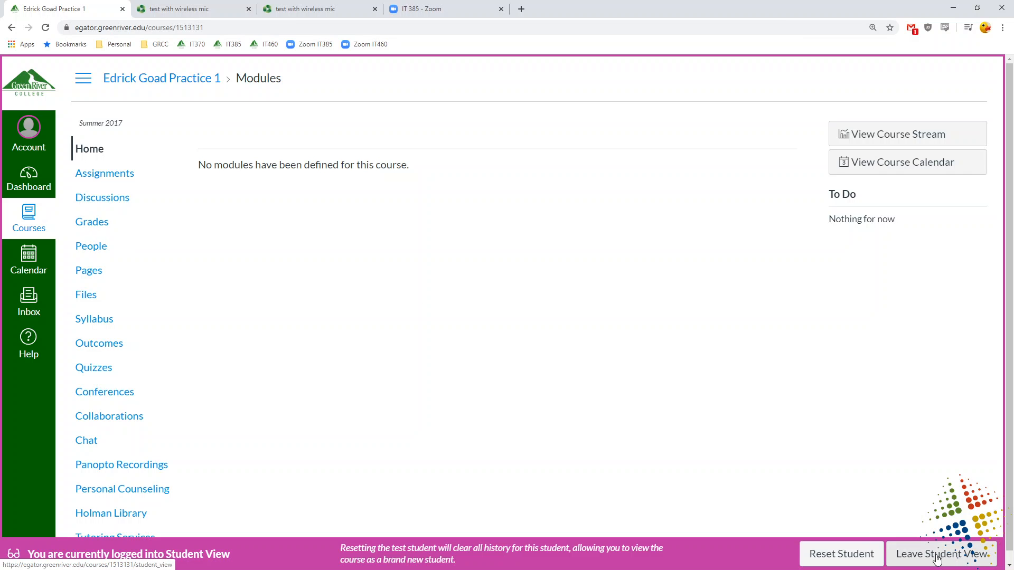
pyautogui.click(941, 555)
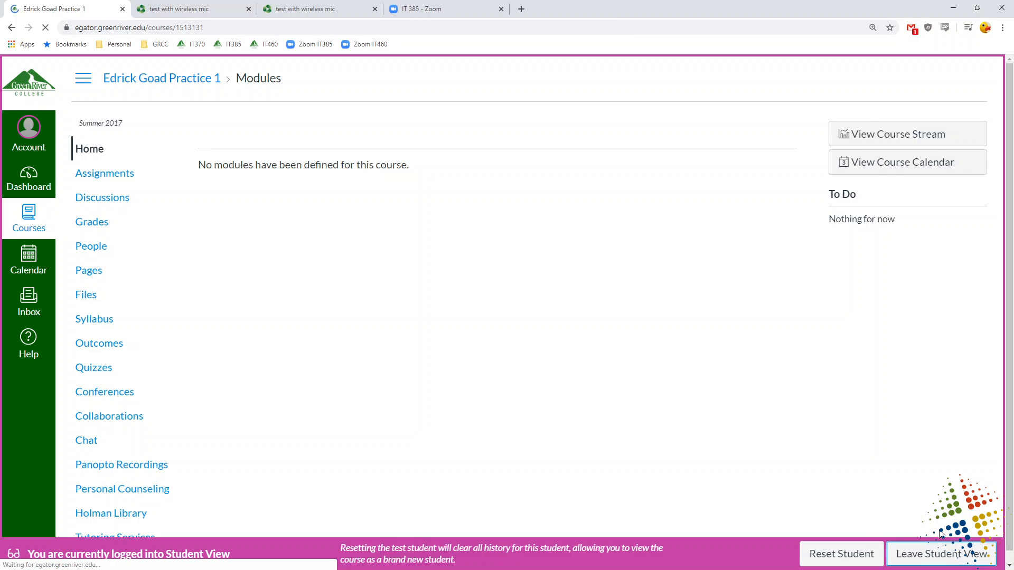
# Publish the weekly modules, including Week 4, so students can see them.
pyautogui.click(940, 553)
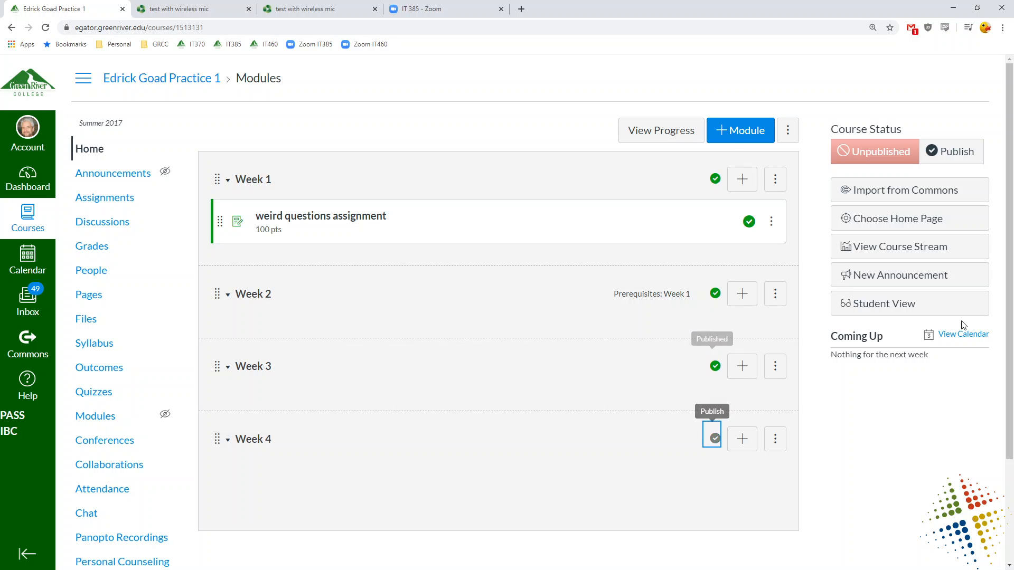
pyautogui.click(882, 303)
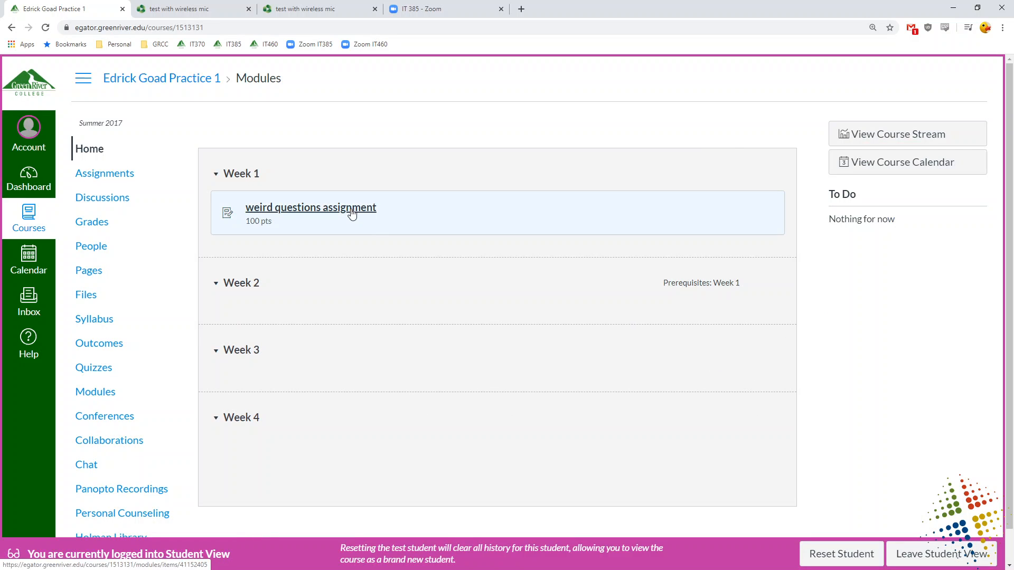
# Start the weird questions assignment video and let it reach the Rentention quiz's taco question.
pyautogui.click(311, 207)
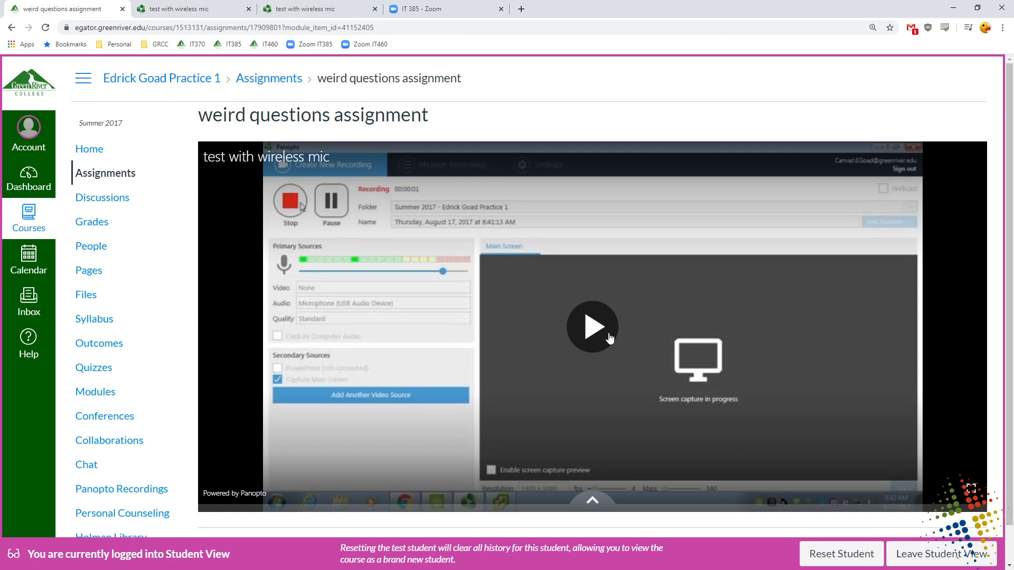
pyautogui.click(591, 326)
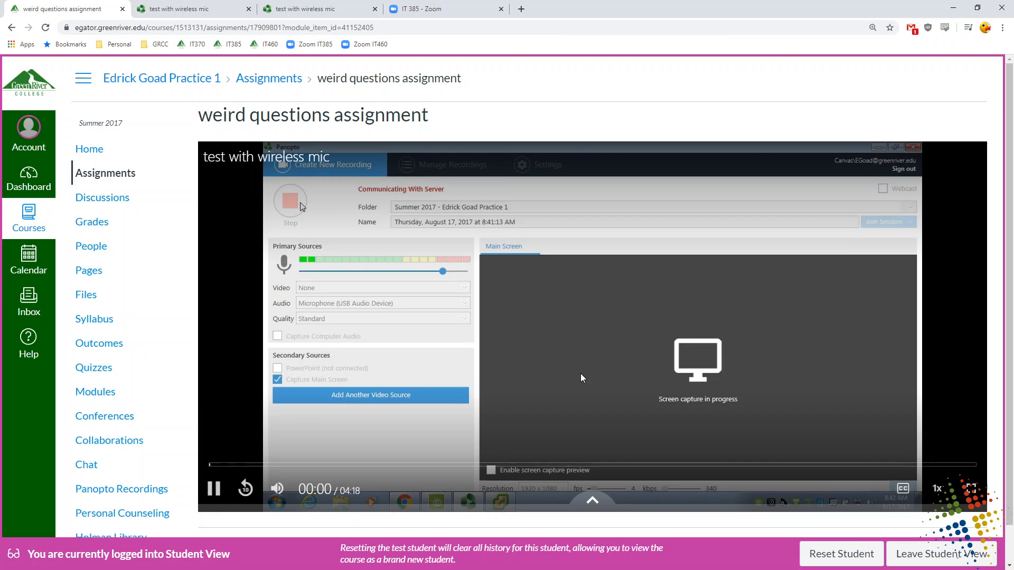
pyautogui.click(289, 200)
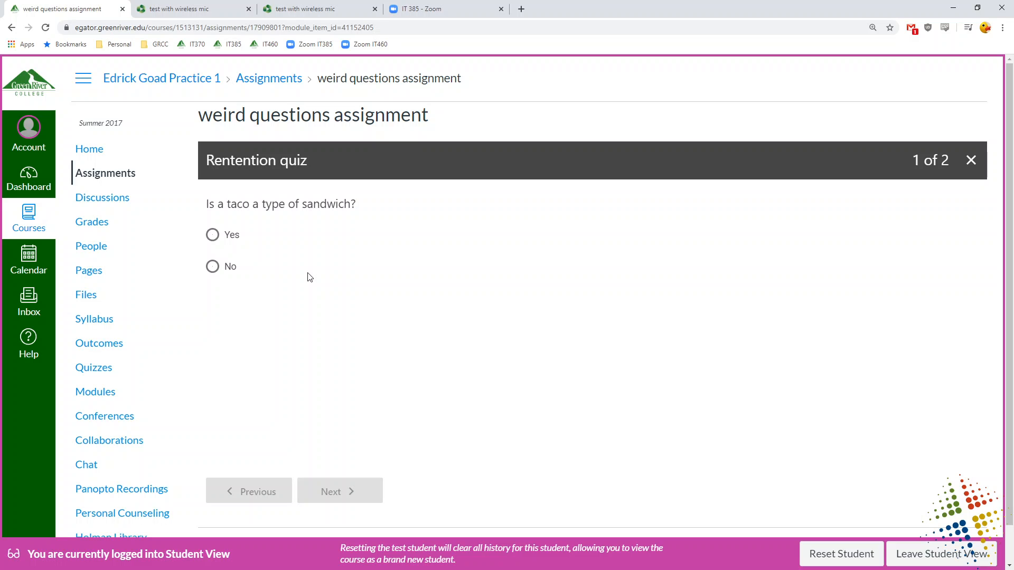
# Answer Yes to the taco question and True to the ice cream question, then finish the quiz.
pyautogui.click(213, 234)
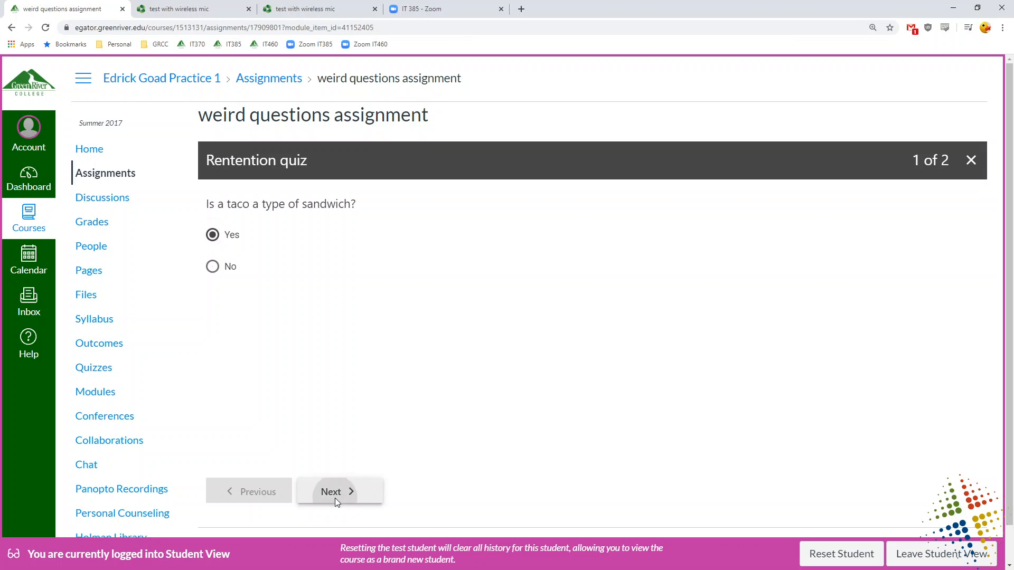
pyautogui.click(336, 491)
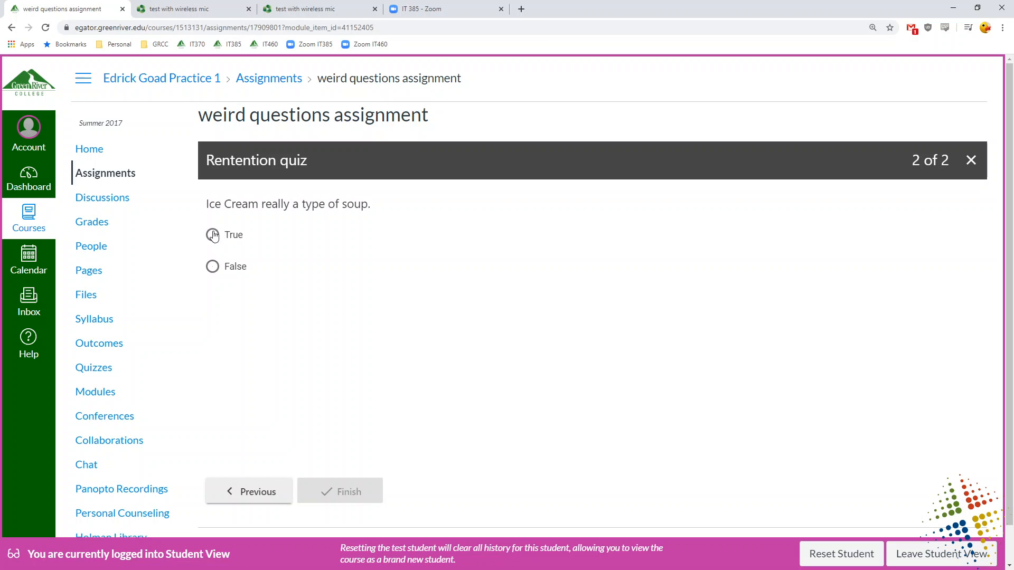
pyautogui.click(212, 235)
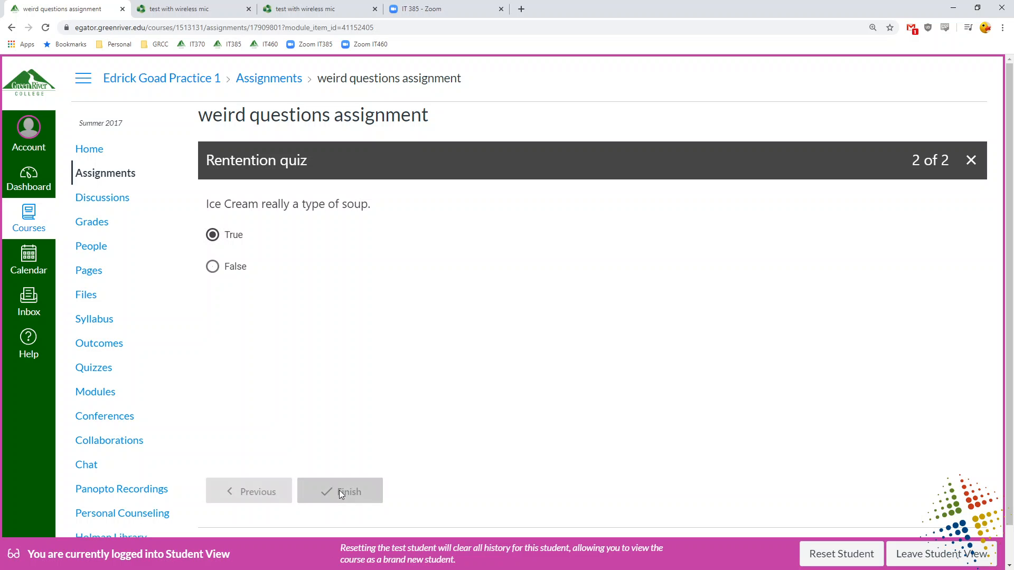
pyautogui.click(339, 491)
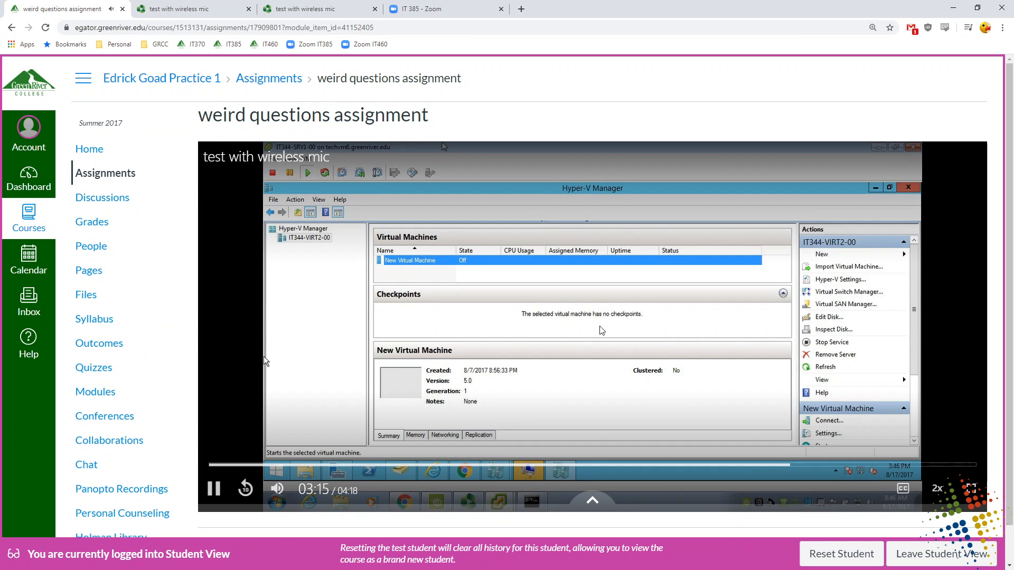
# Pause the video, confirm a 100/100 score in Grades, and return Home to the modules.
pyautogui.click(213, 488)
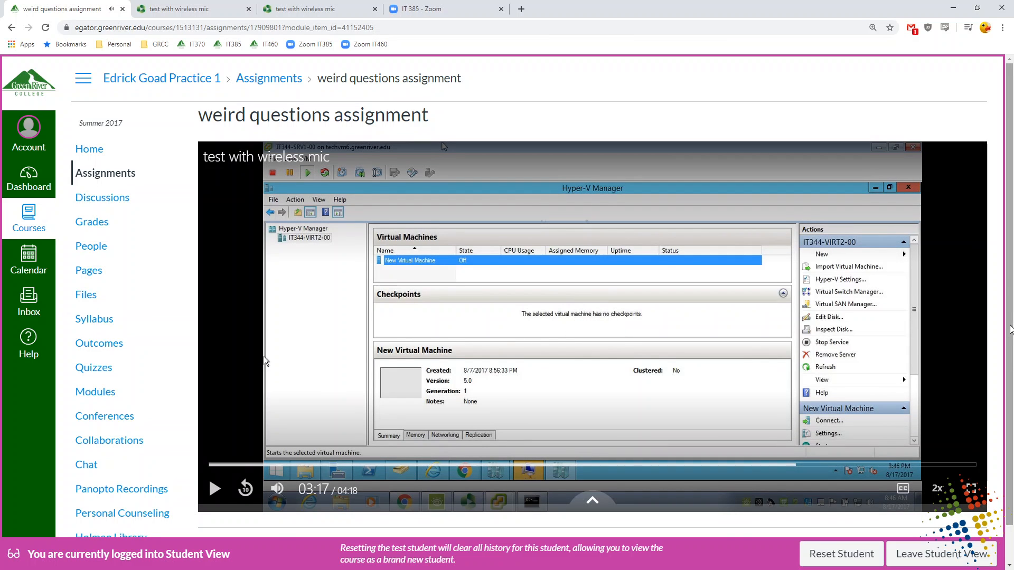
pyautogui.scroll(-3)
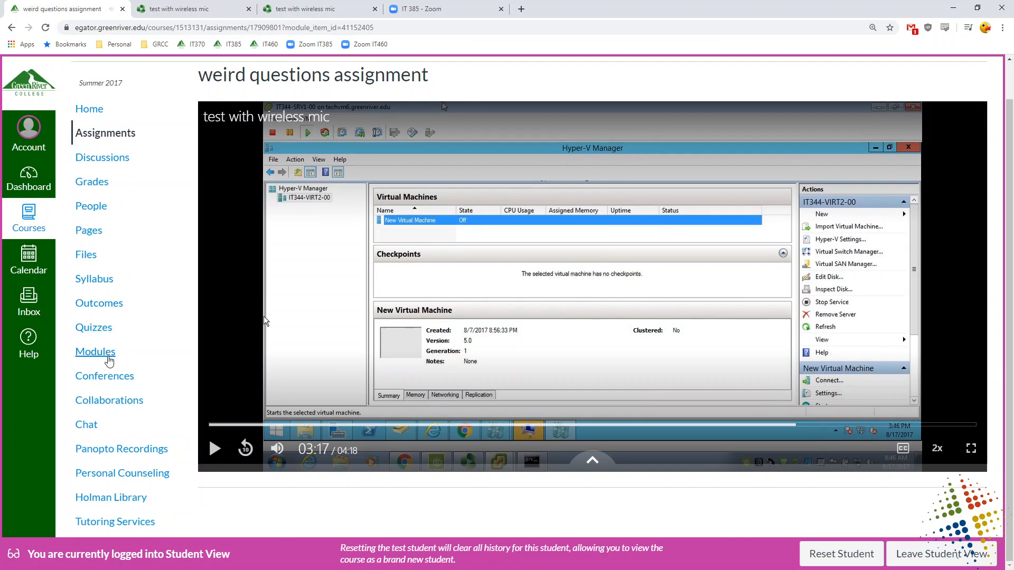
pyautogui.moveTo(91, 185)
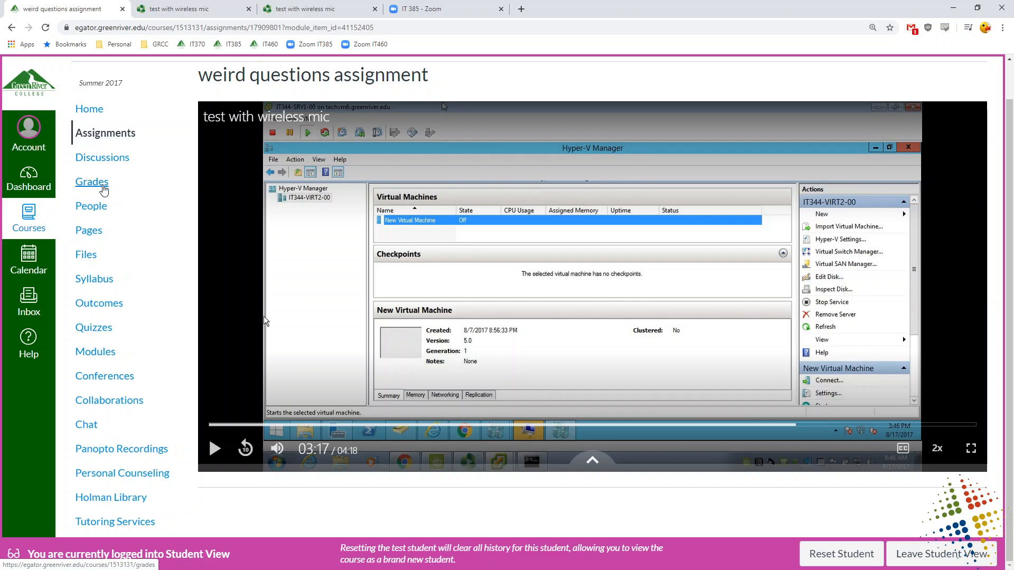
pyautogui.click(92, 182)
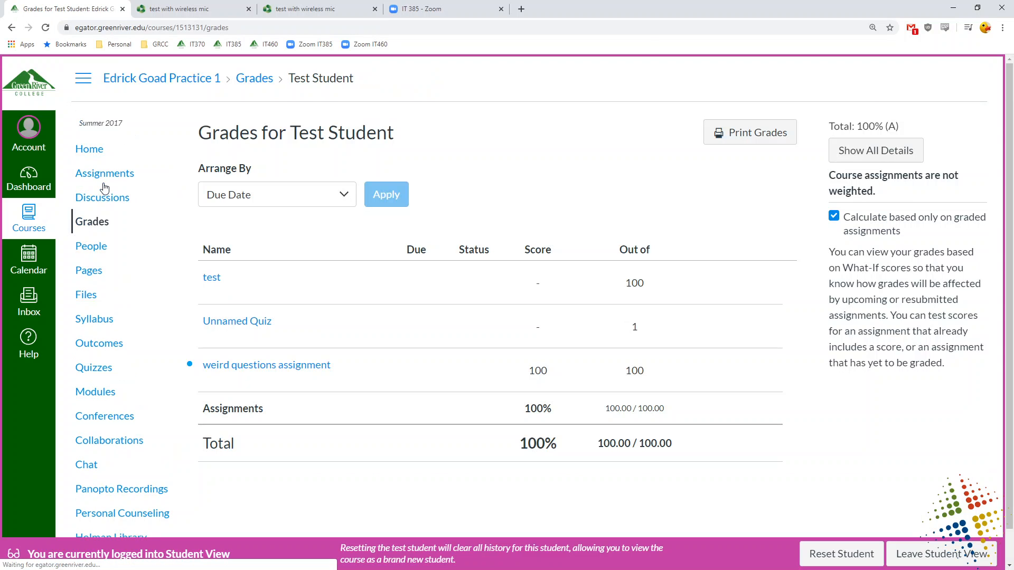
pyautogui.moveTo(512, 383)
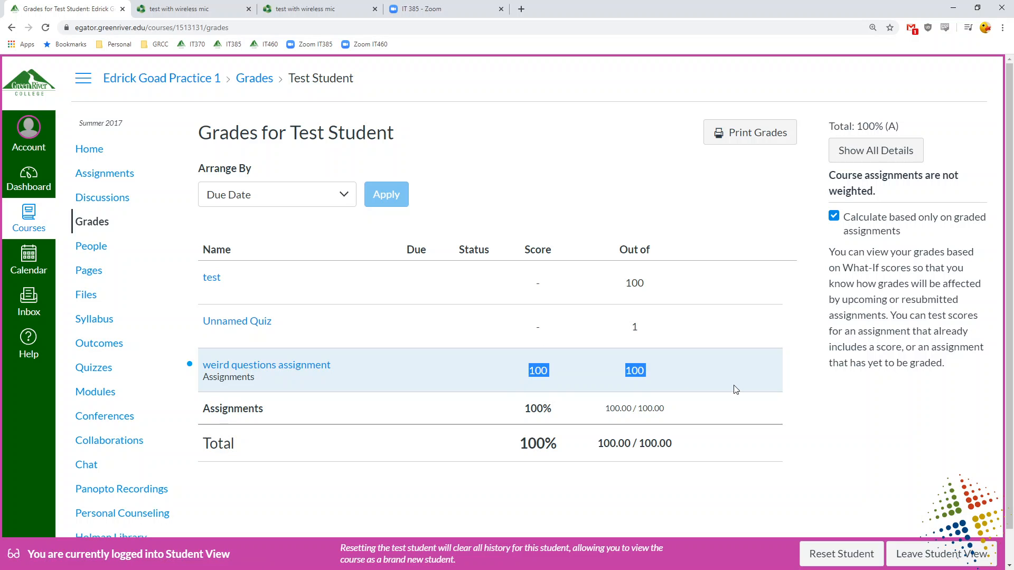
pyautogui.moveTo(88, 149)
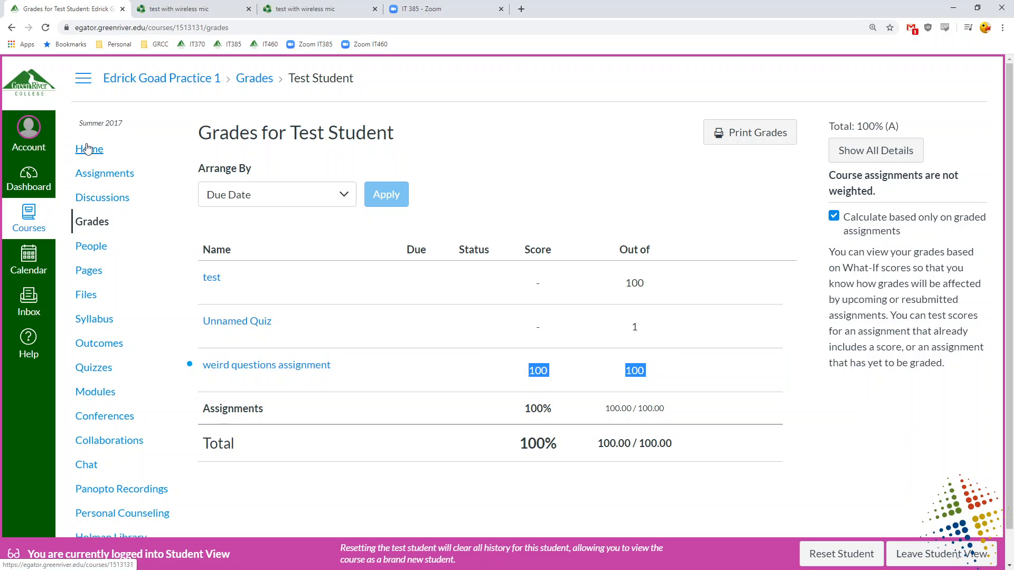
pyautogui.click(89, 149)
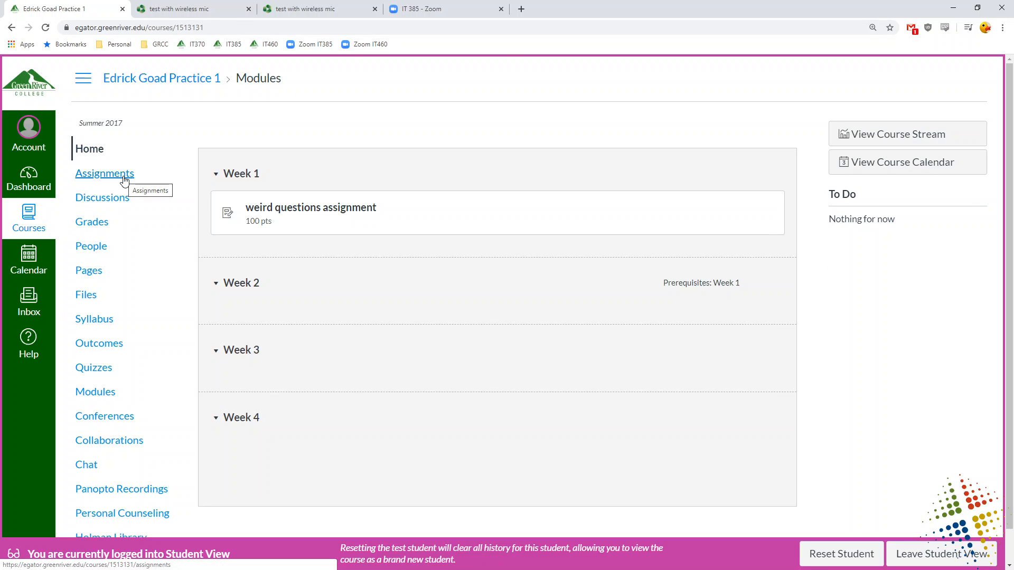
pyautogui.moveTo(444, 272)
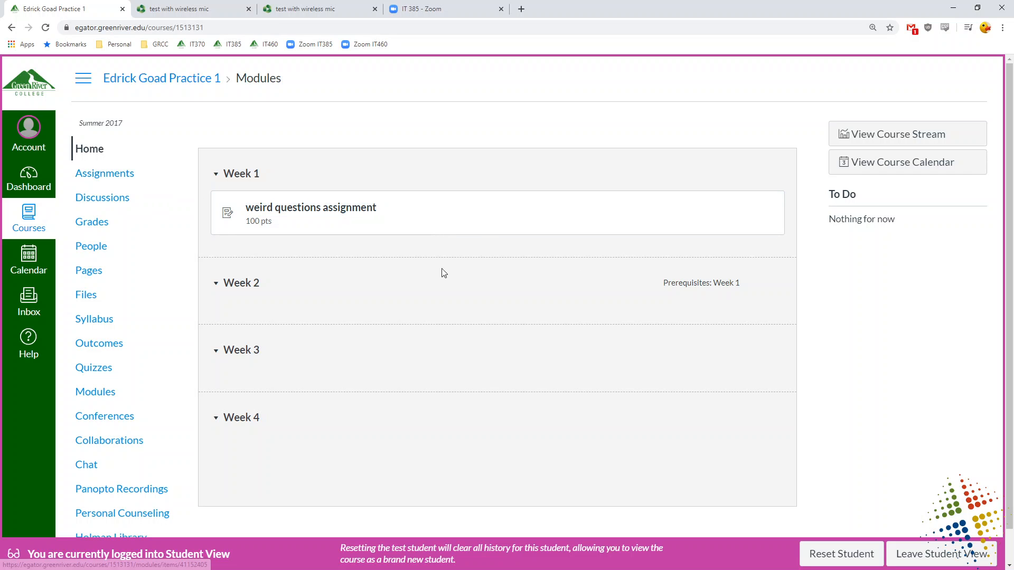
pyautogui.moveTo(274, 211)
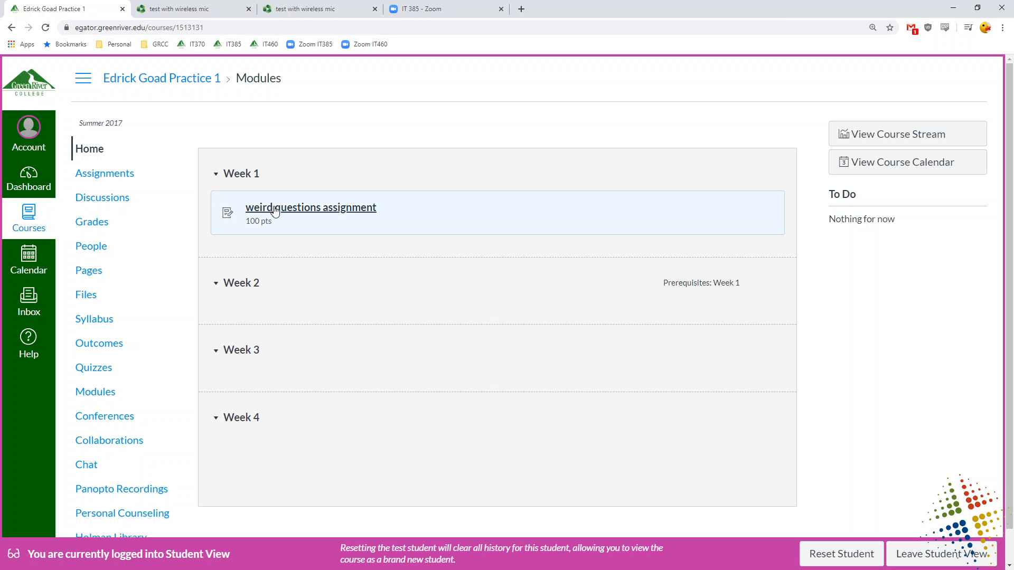
pyautogui.moveTo(816, 458)
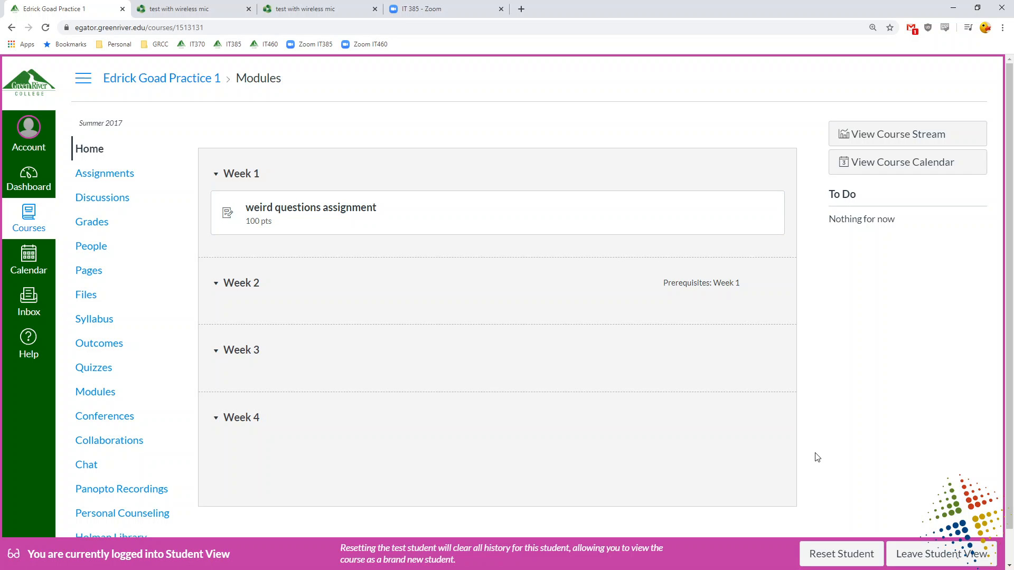